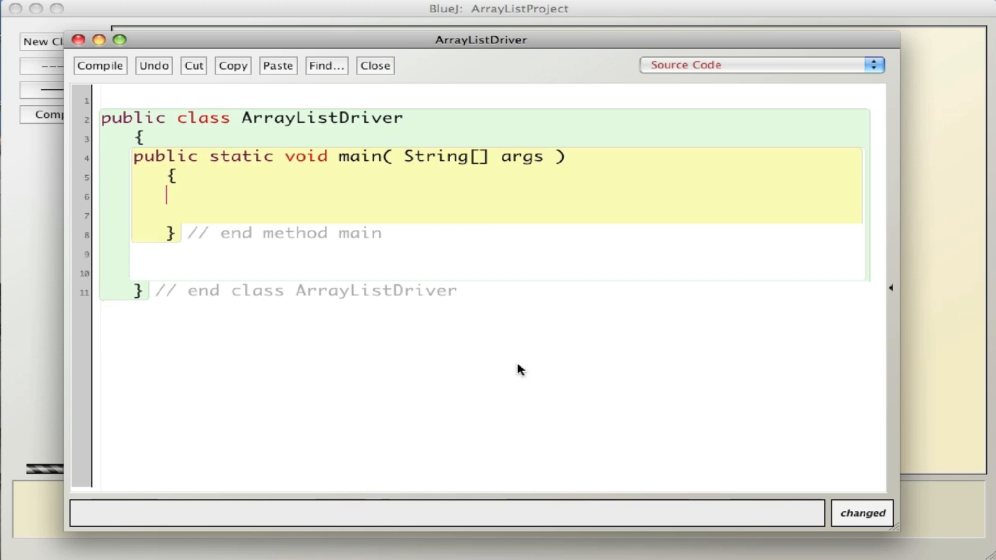
Declare songs in main as a new ArrayList<String>.
text(ArrayList)
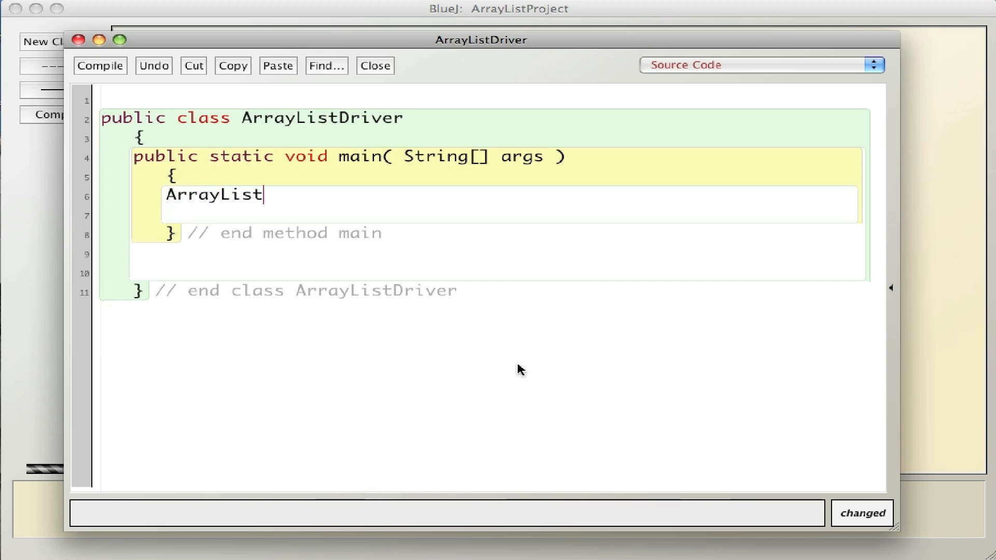
text(<String>)
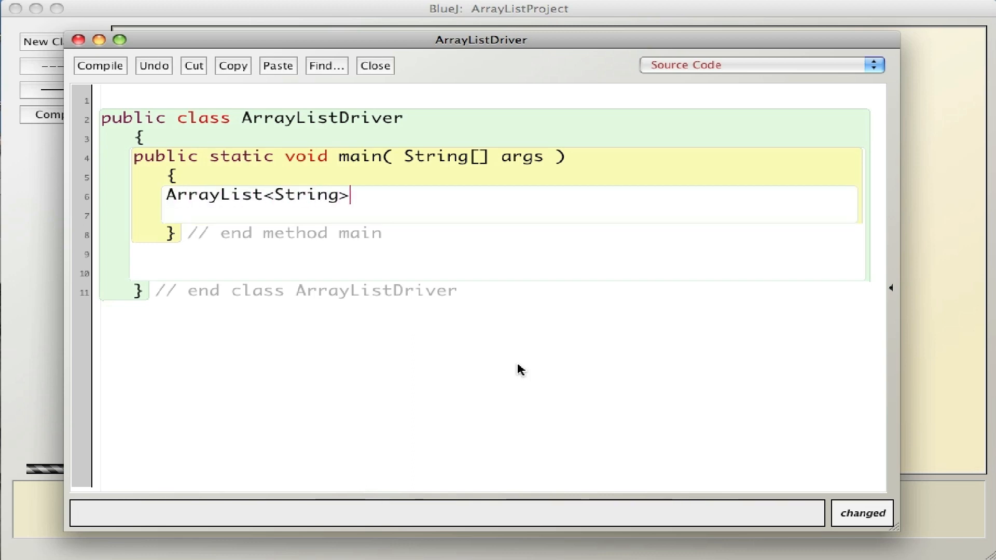
text(songs =)
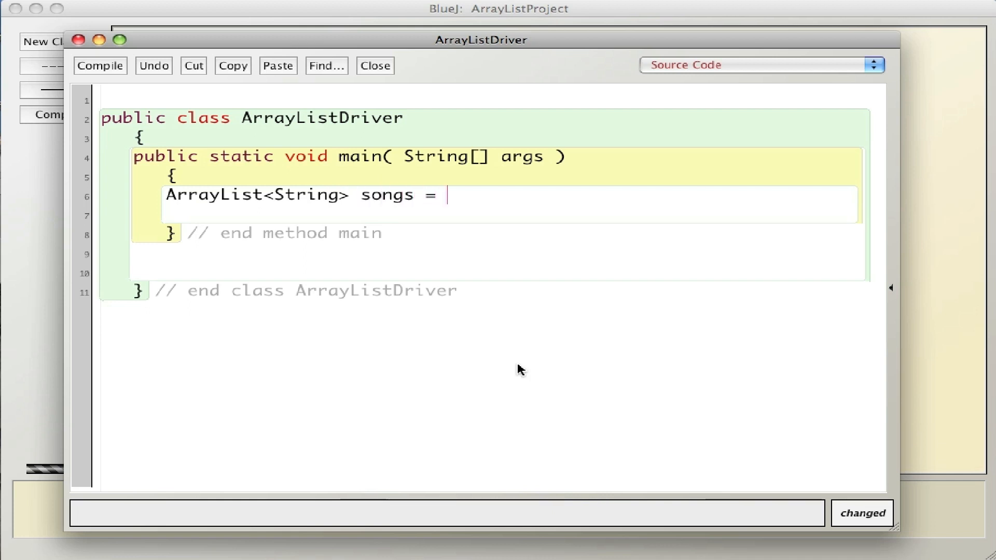
text(new ArrayList)
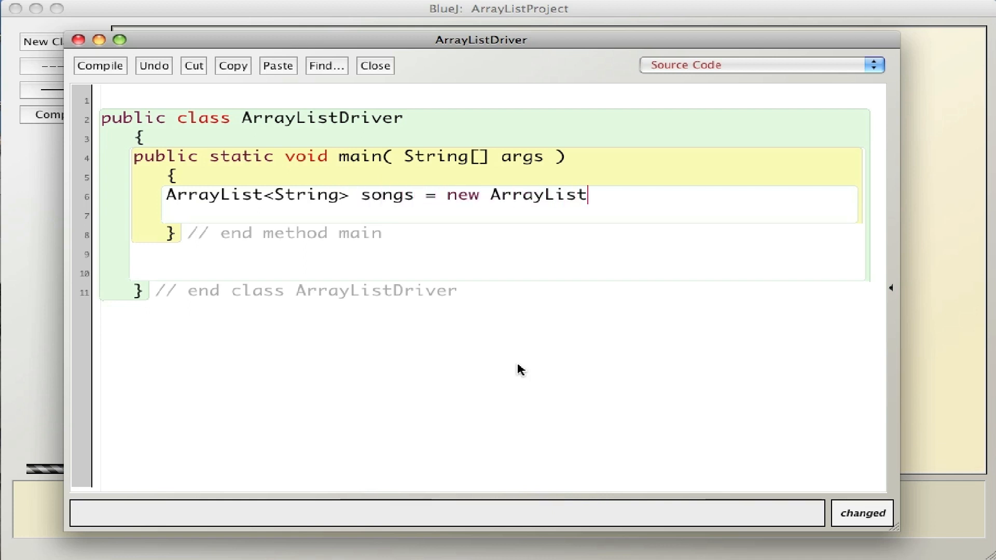
text(<String>();)
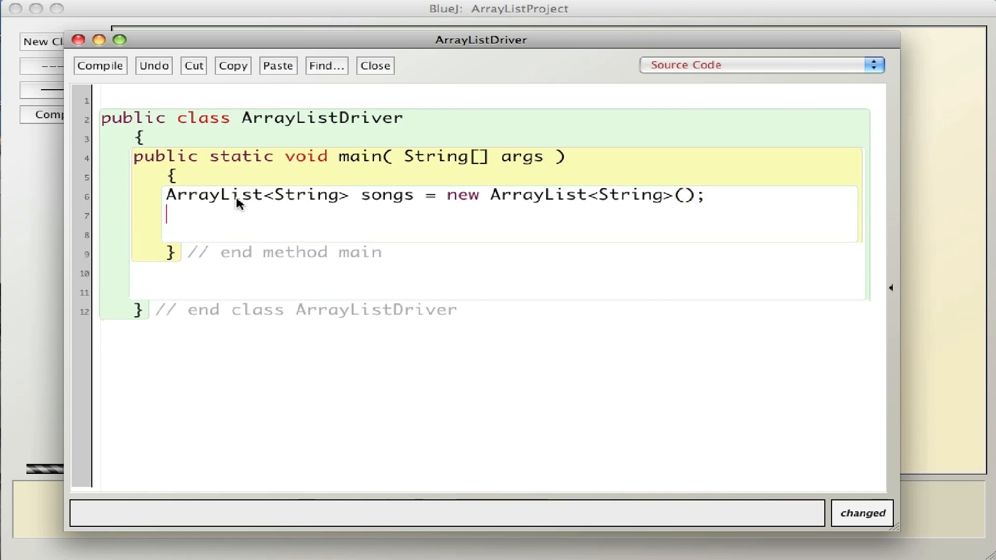
mouse_move(296, 213)
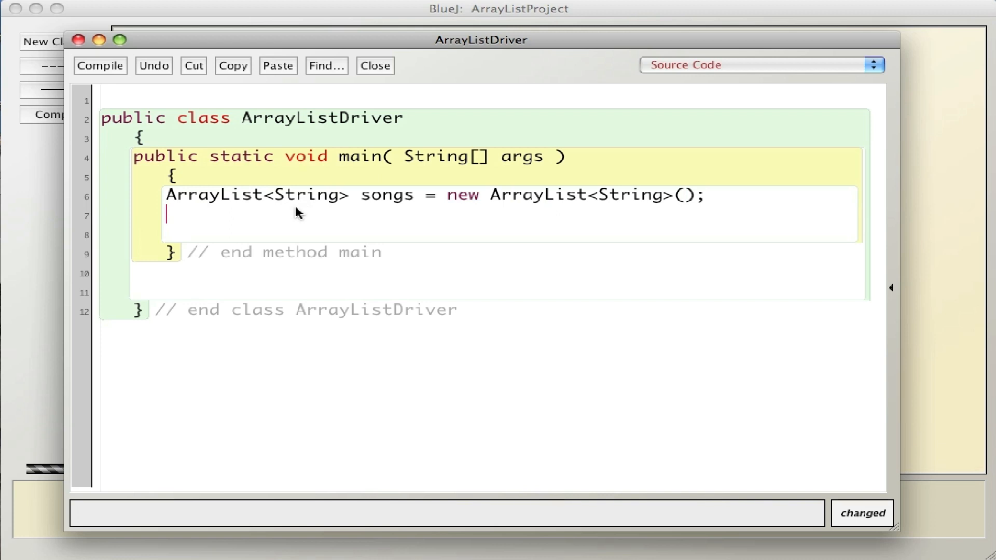
mouse_move(326, 203)
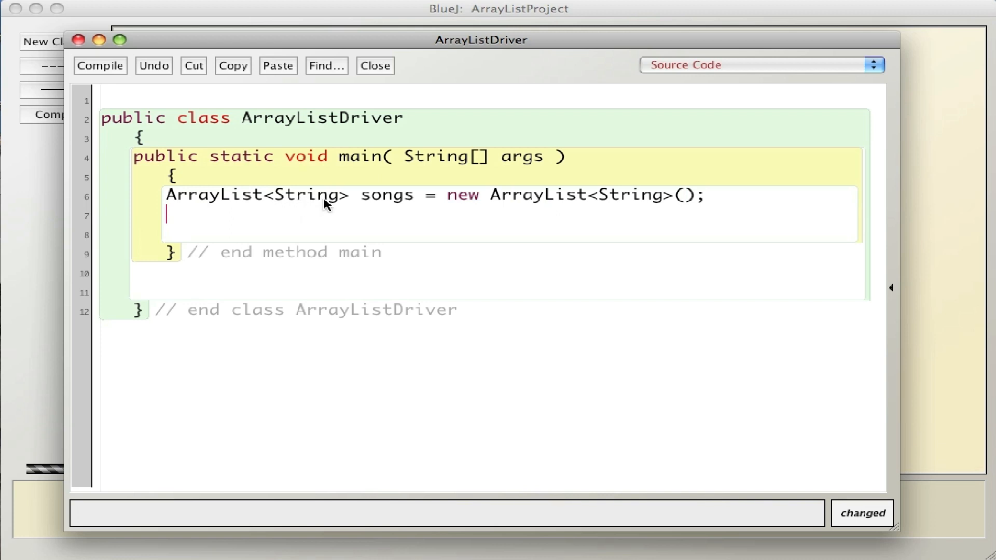
mouse_move(317, 205)
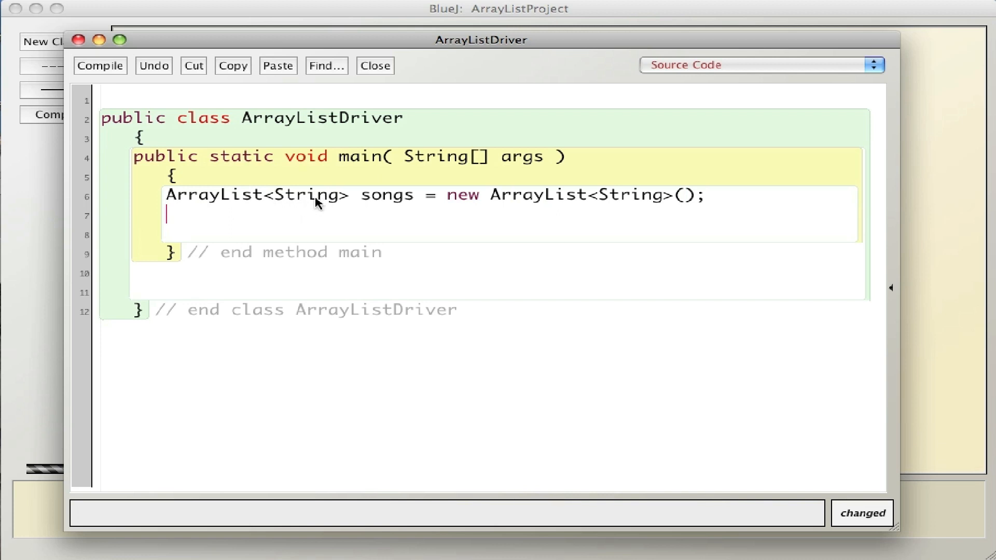
mouse_move(451, 214)
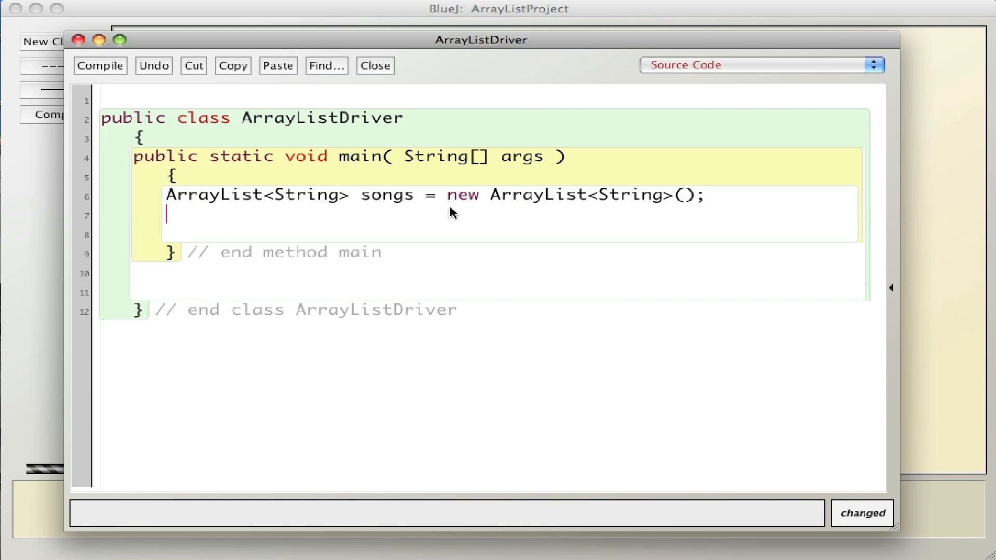
mouse_move(615, 206)
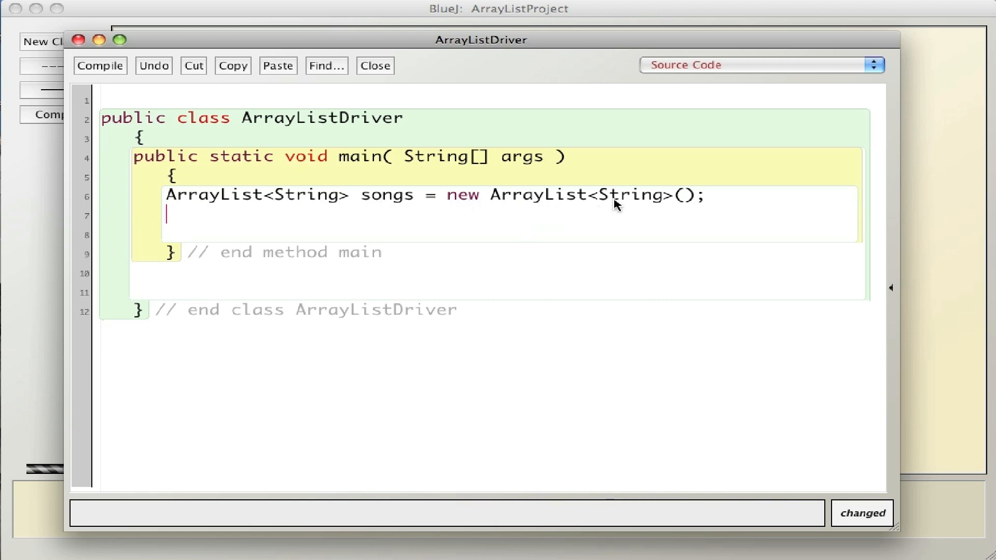
mouse_move(571, 206)
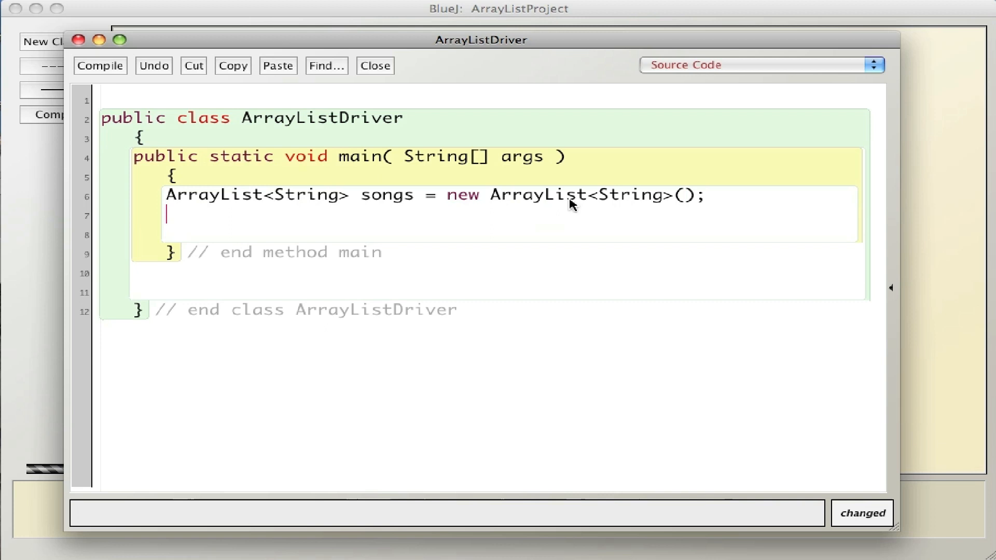
mouse_move(305, 199)
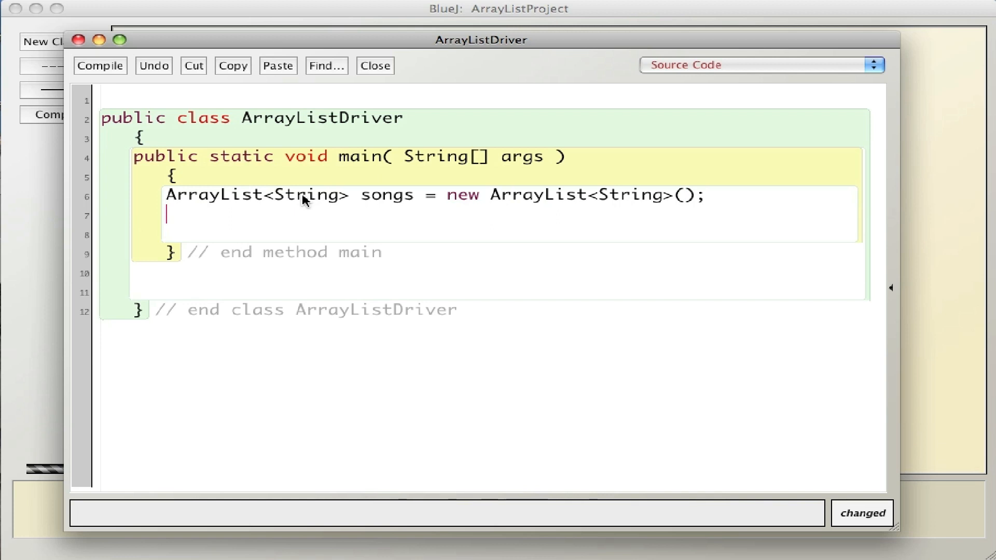
mouse_move(310, 206)
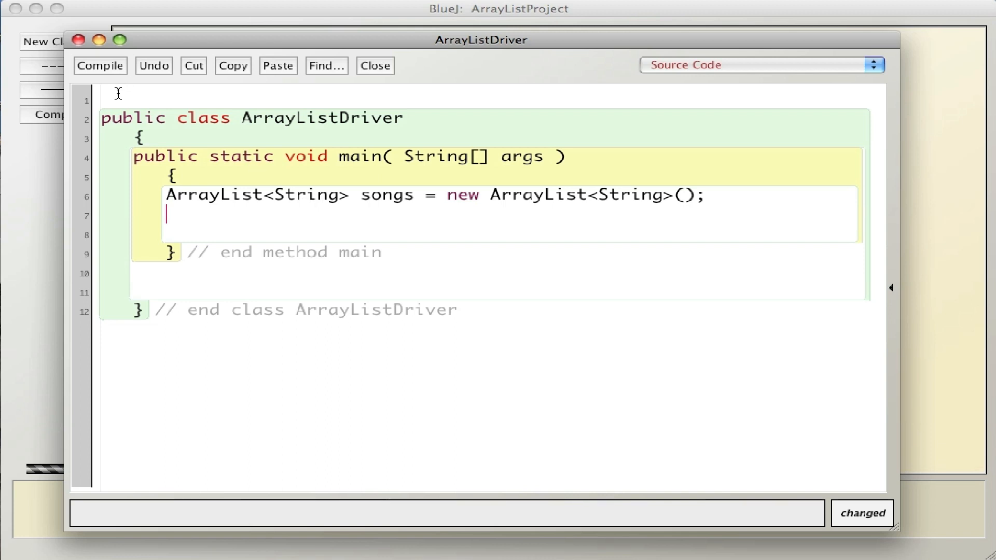
Add 'import java.util.ArrayList;' on line 1 above the class declaration.
text(import)
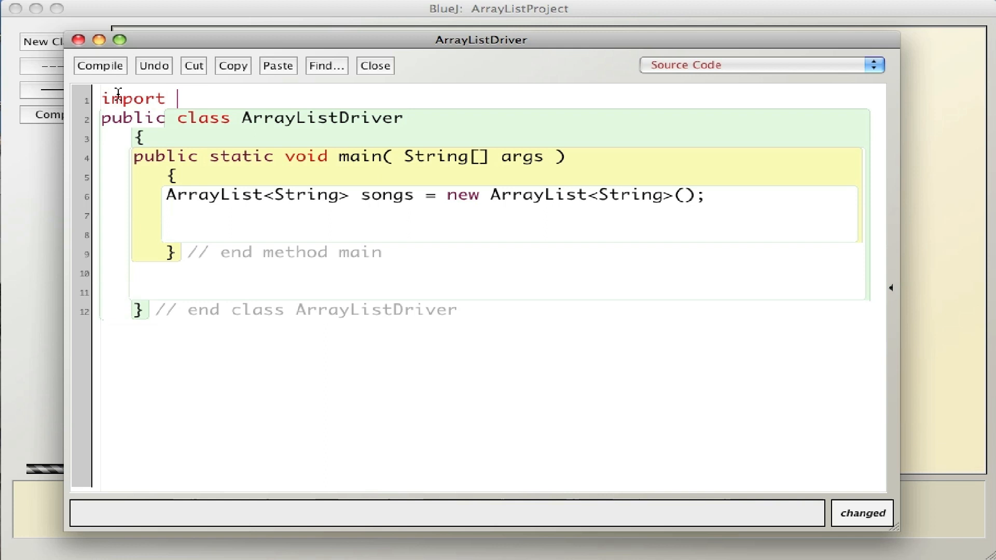
text(java.)
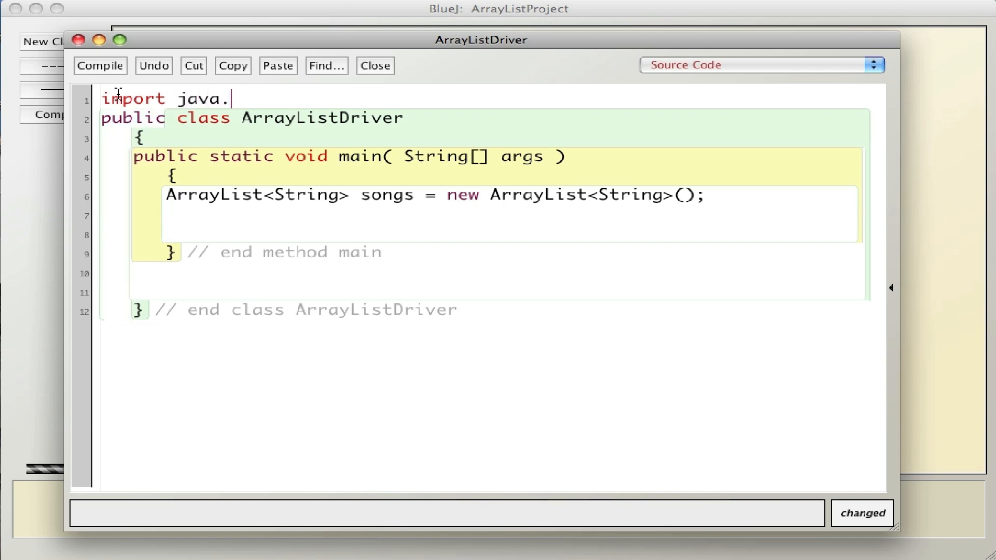
text(util.Array)
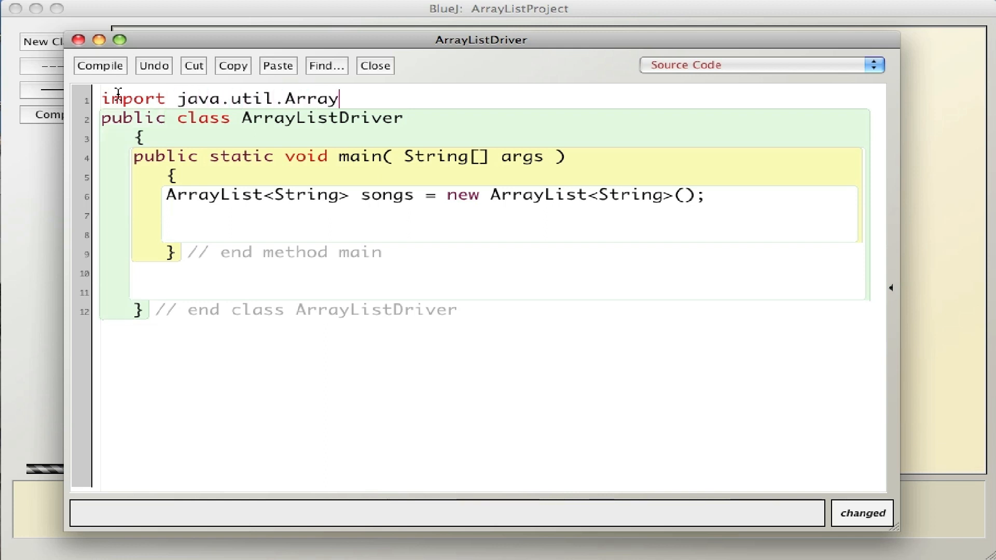
text(List;)
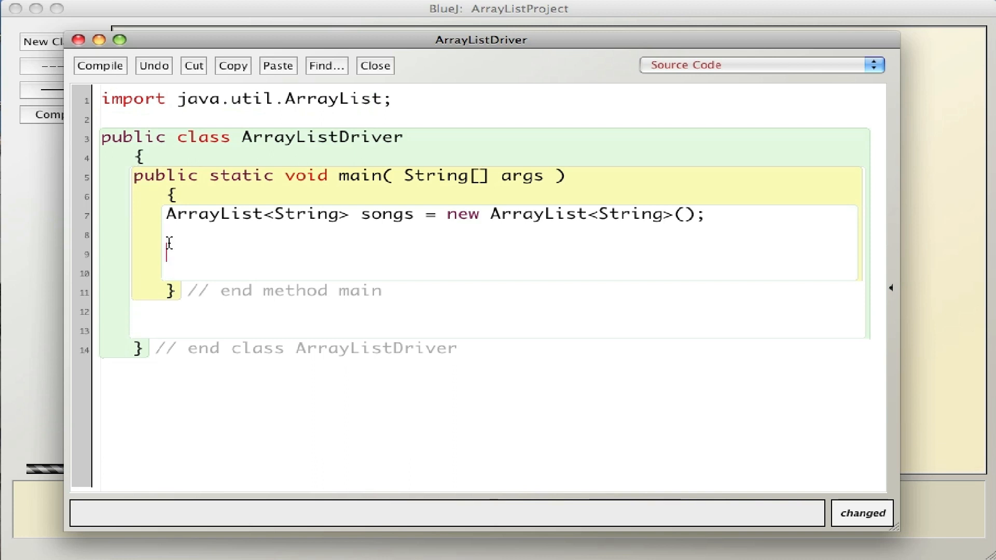
Add "Faithfully" to songs with a songs.add call.
text(songs)
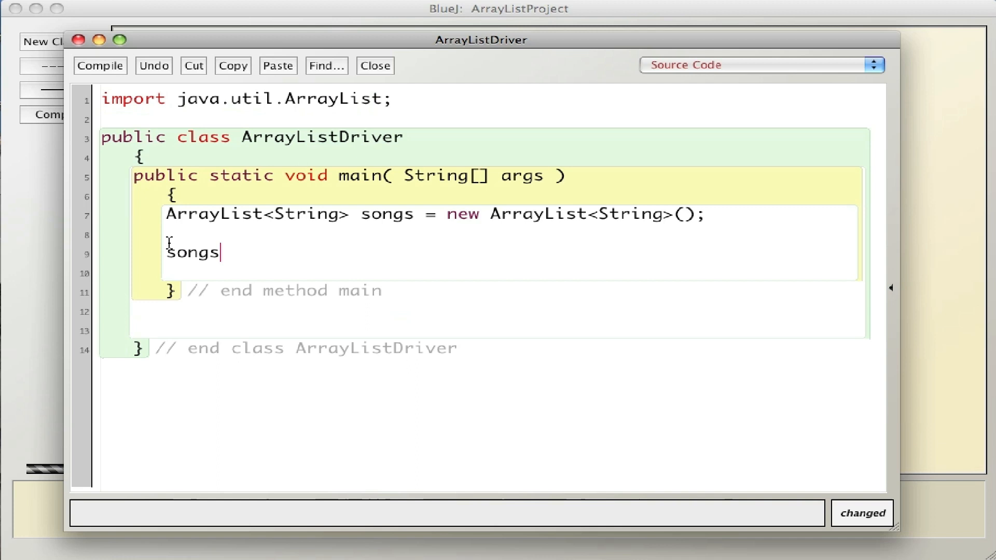
text(.add)
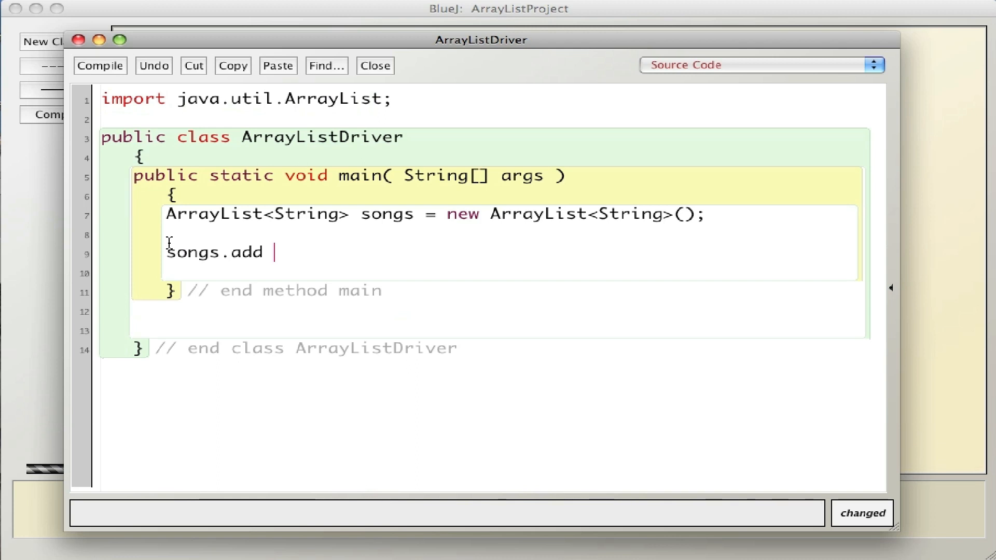
key(Backspace)
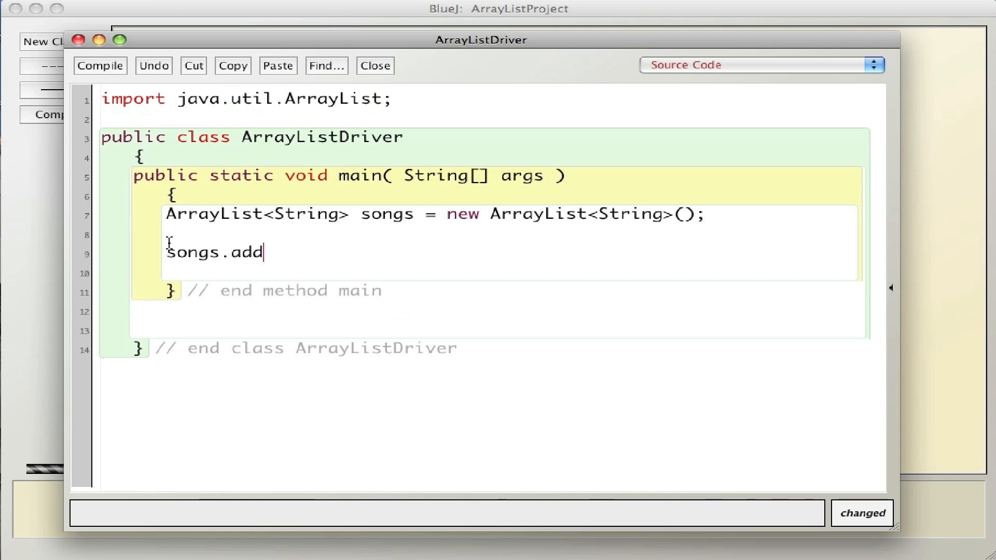
text(( ")
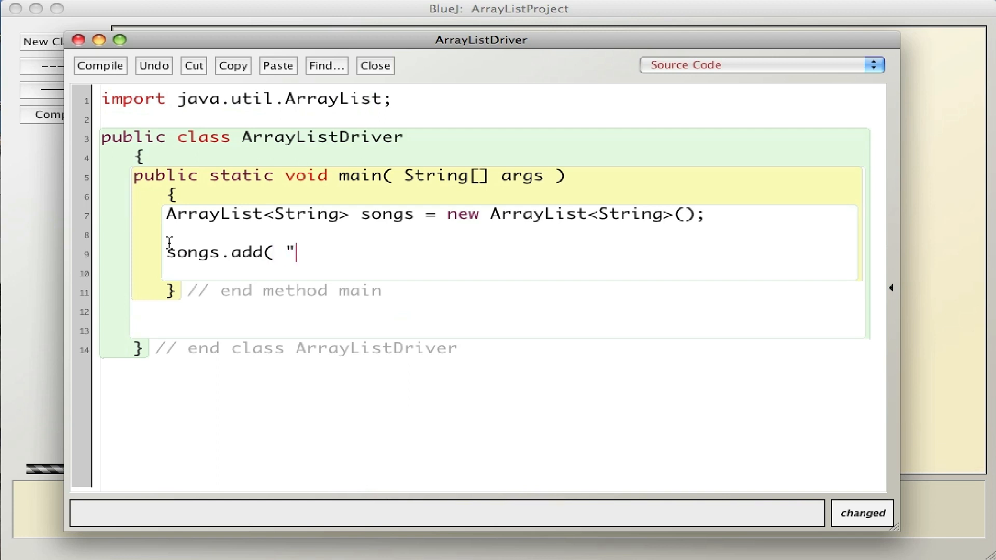
text(Faithfu)
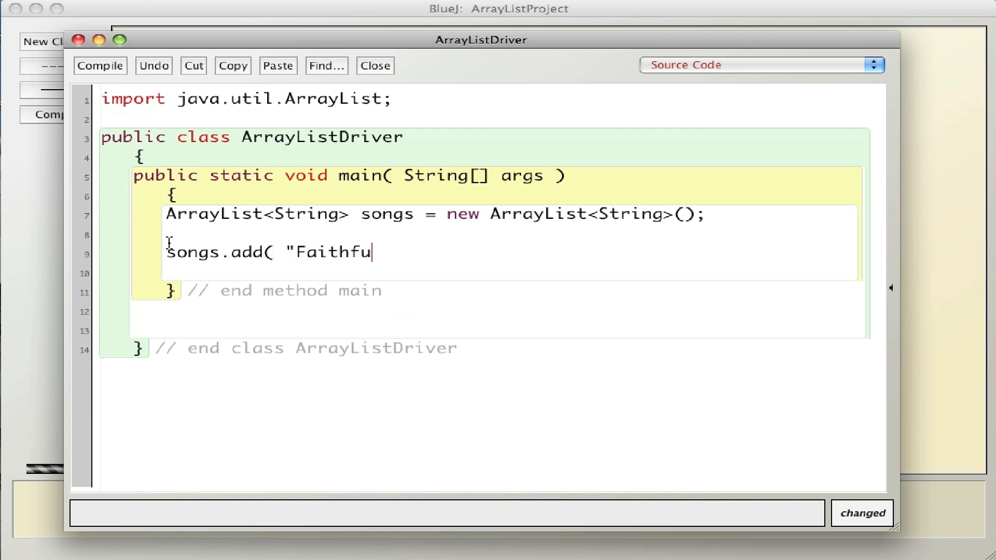
text(lly")
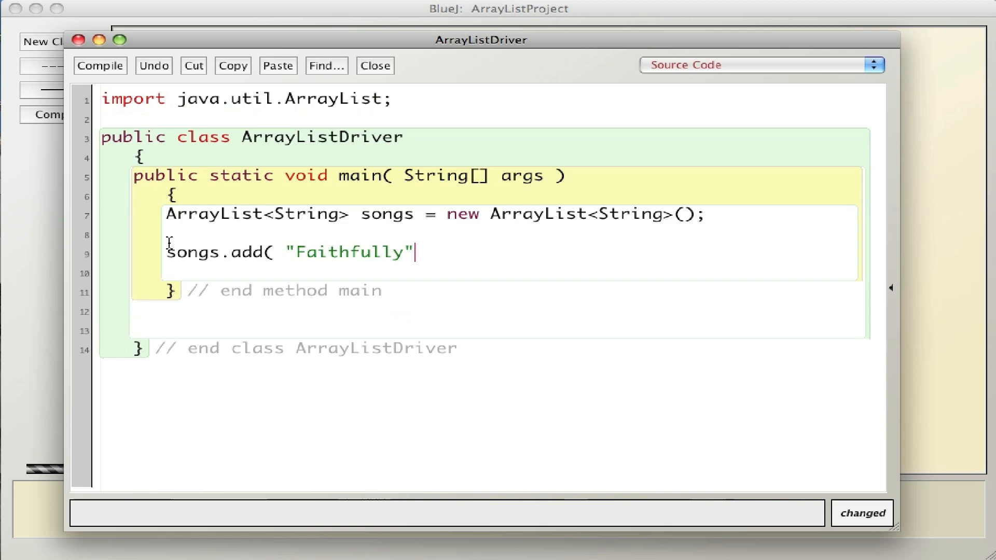
text();)
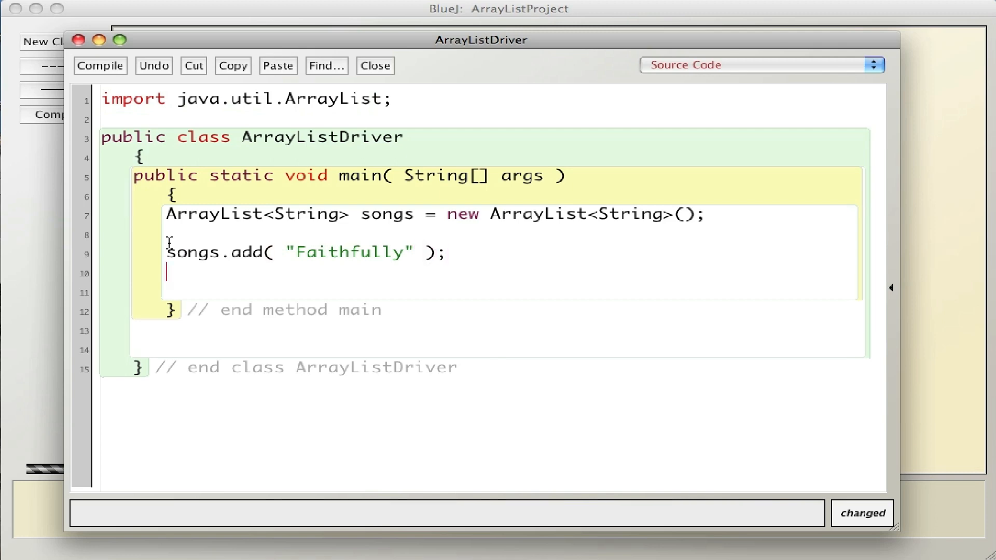
Add "Don't Stop Believin'" to songs.
text(songs.ad)
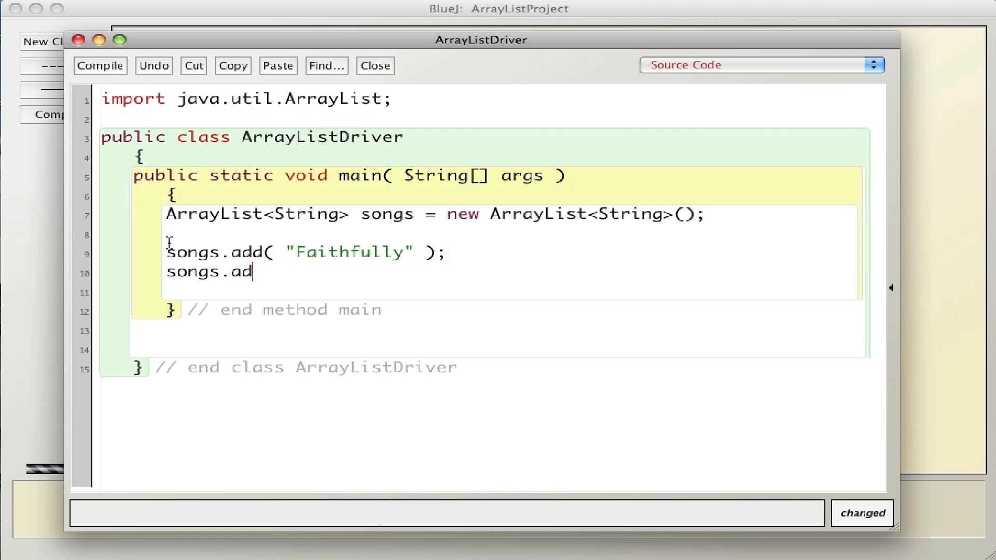
text(d( "Don't)
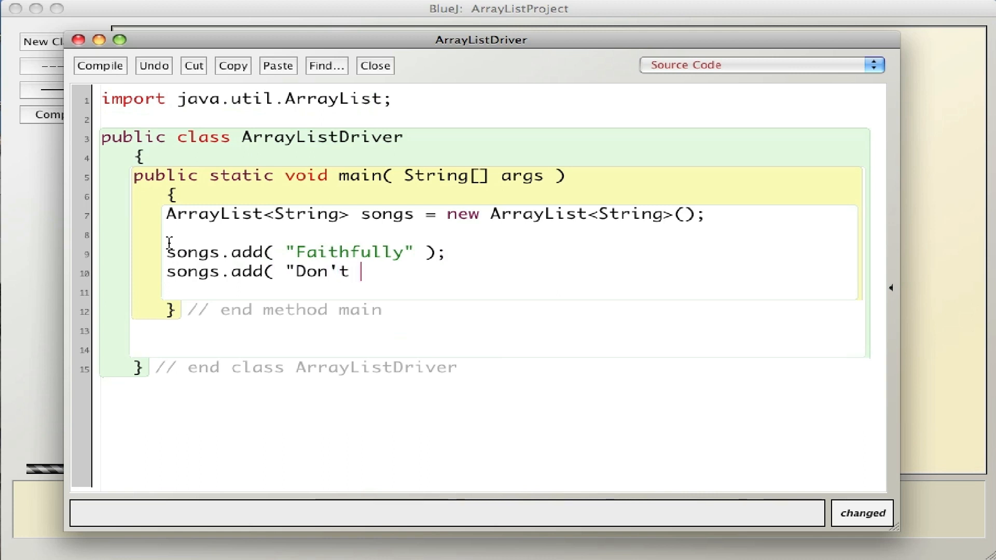
text(Stop Belie)
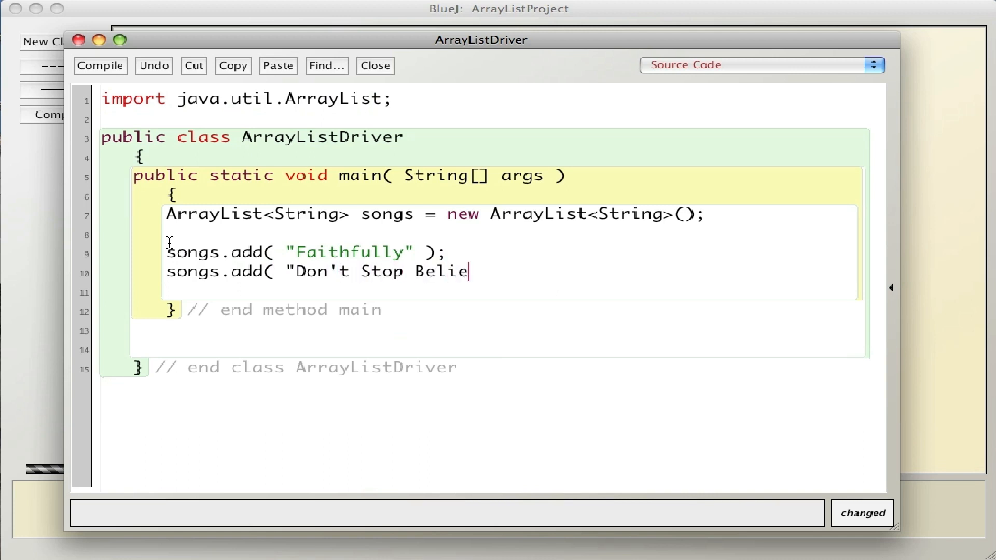
text(vin')
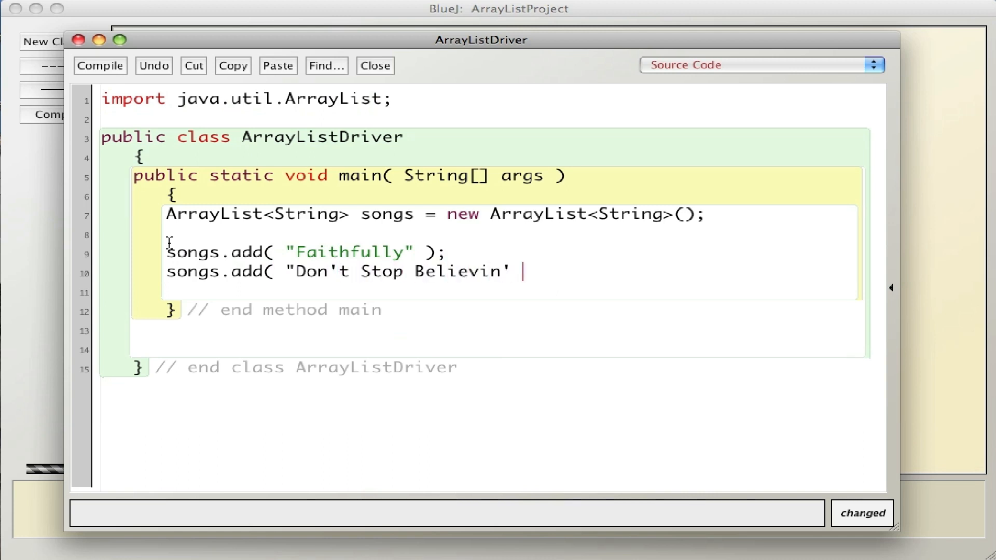
text(" );)
click(509, 291)
text(song)
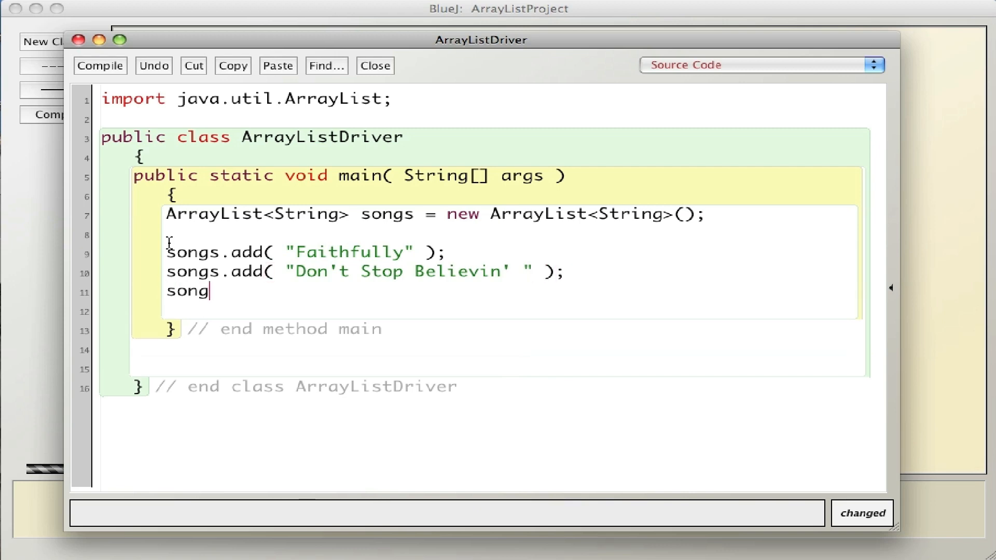
Add "Anyway You Want It" to songs.
text(s.add()
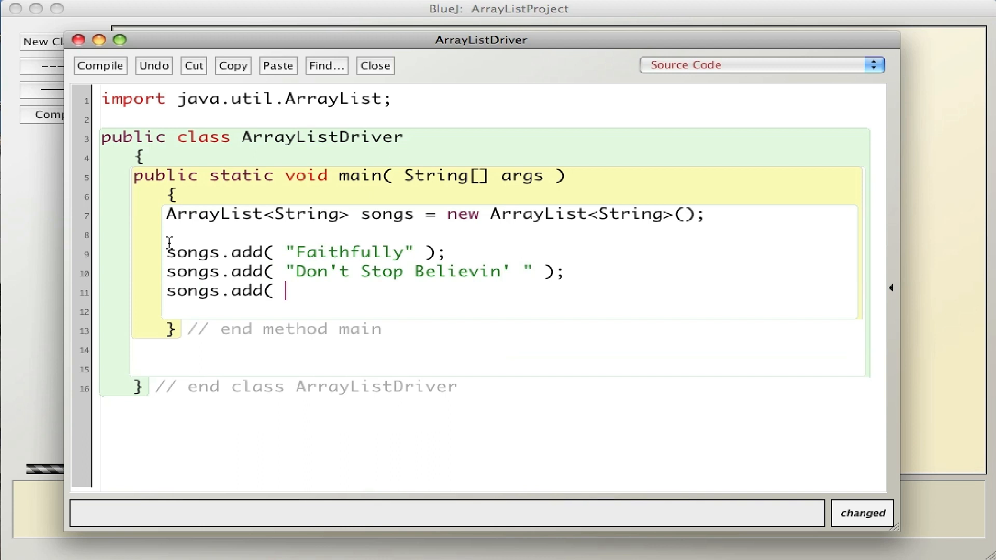
text(")
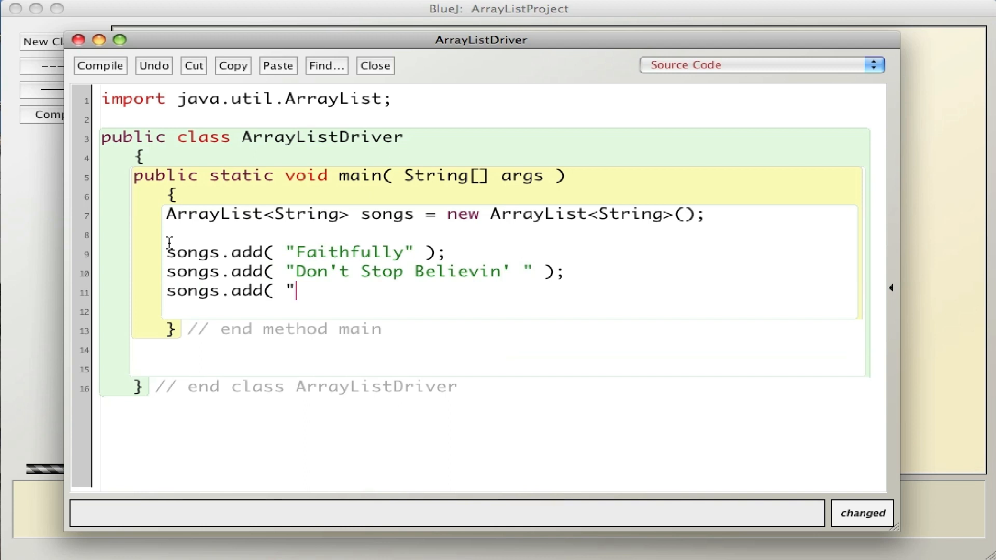
text(Anyway You Want)
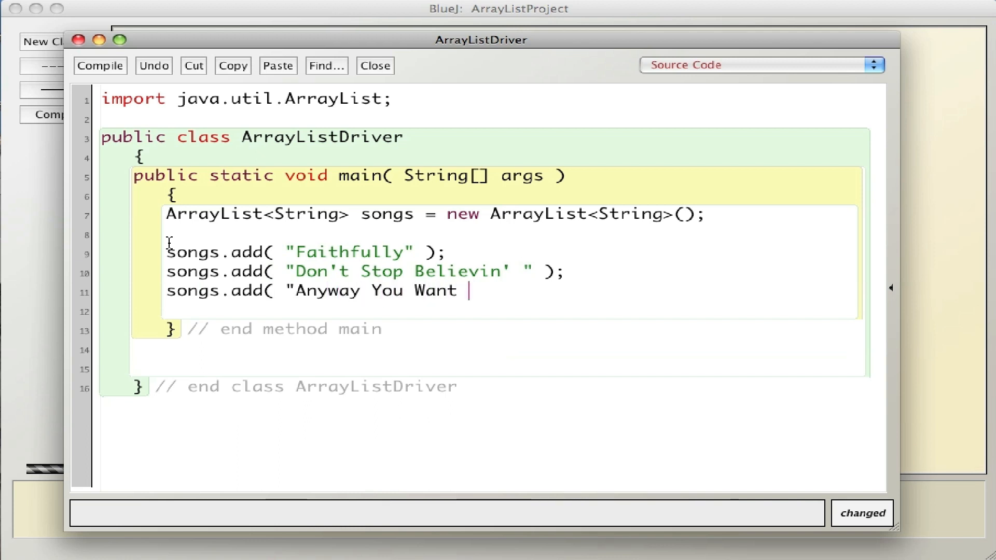
text(It")
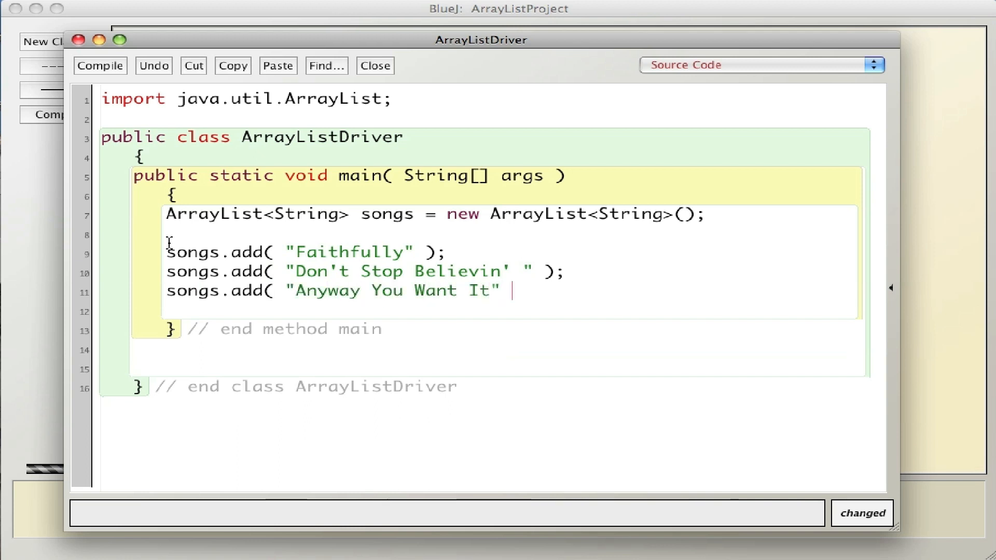
text();)
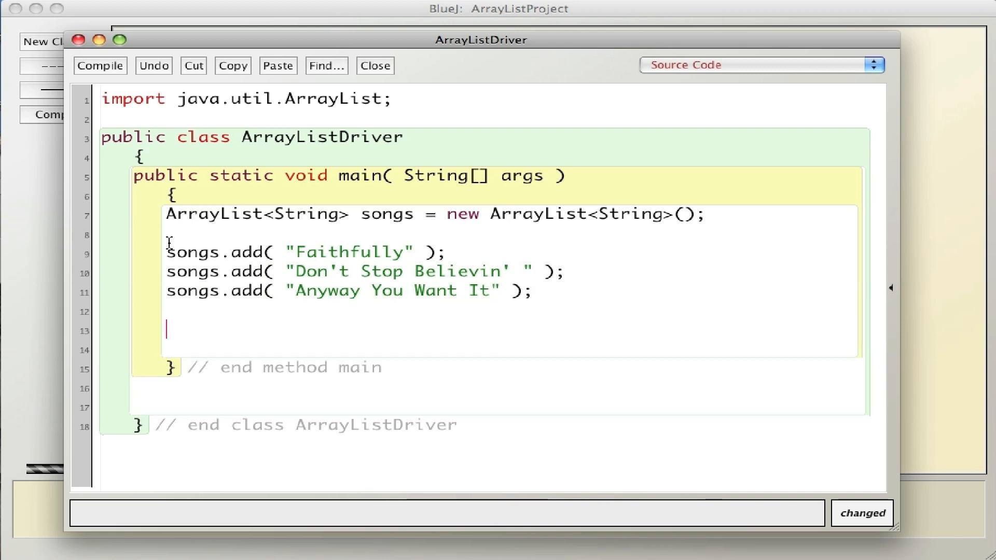
Write a for loop from index 0 to songs.size() with braces and an '// end for' comment.
text(for( in)
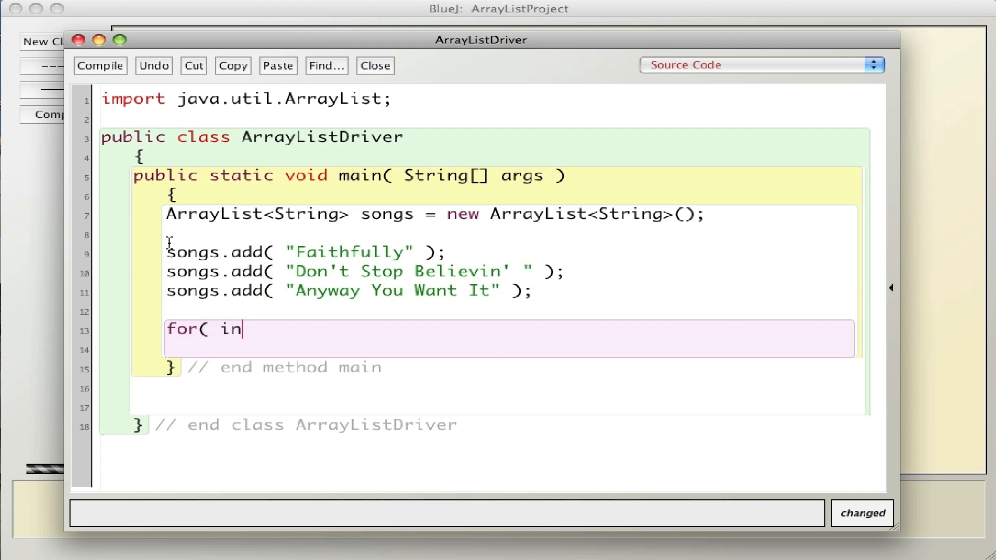
text(t index =)
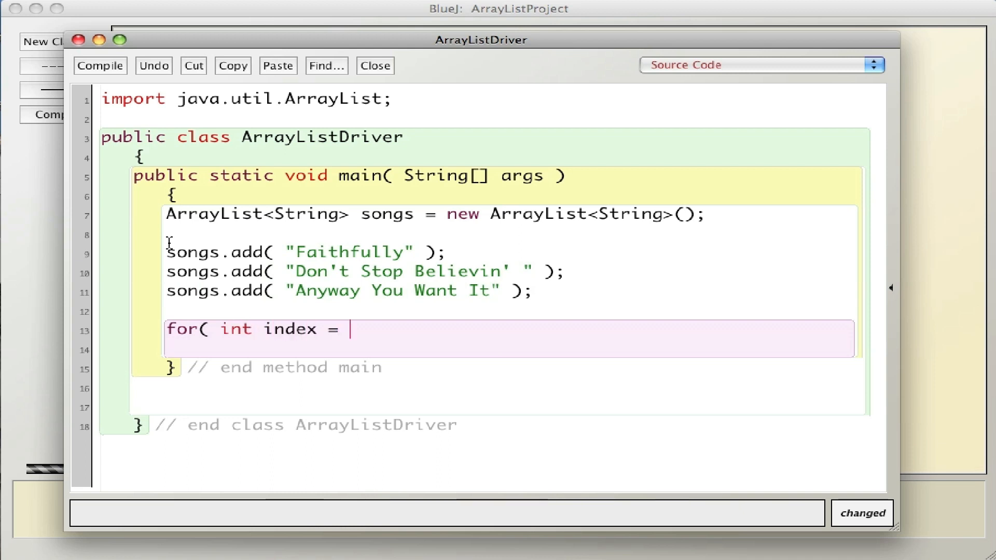
text(0;)
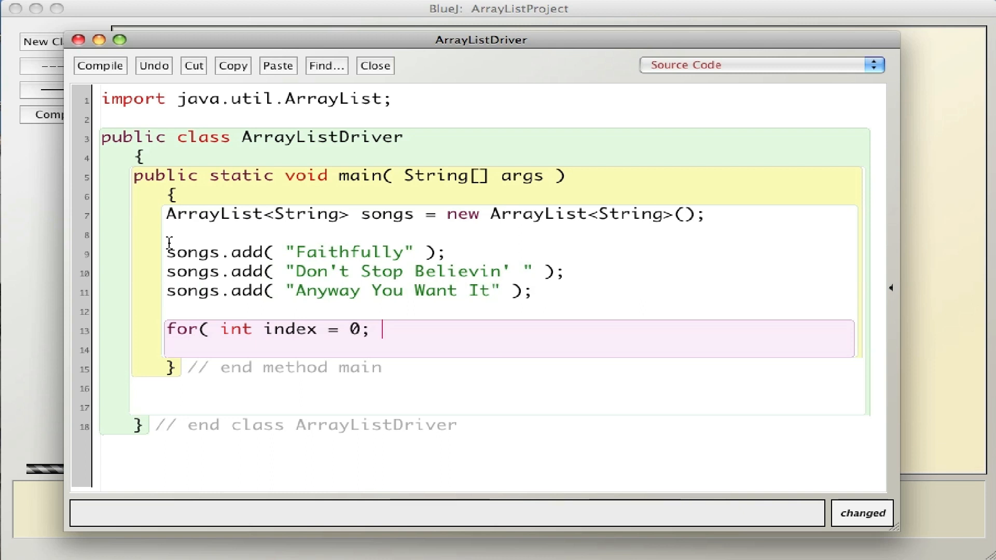
text(index <)
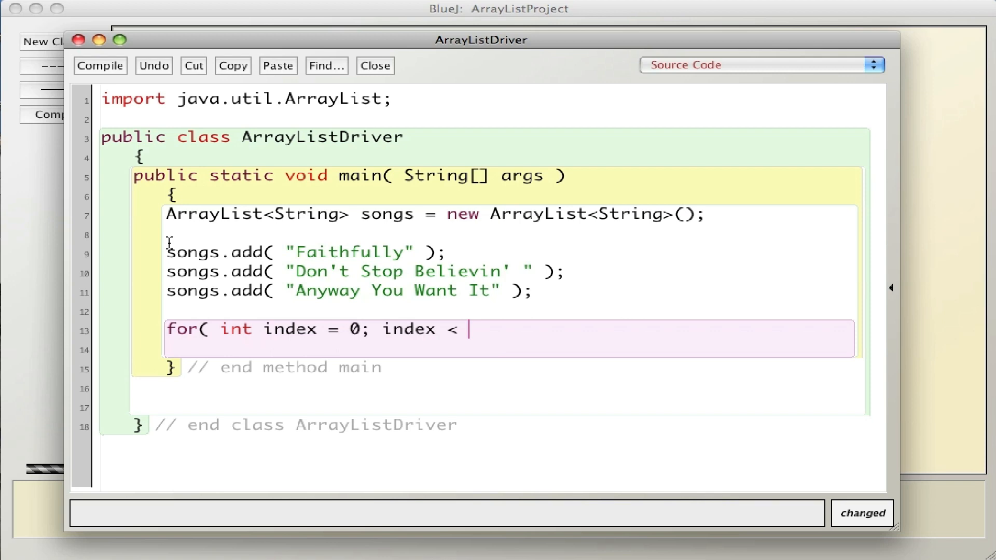
text(song)
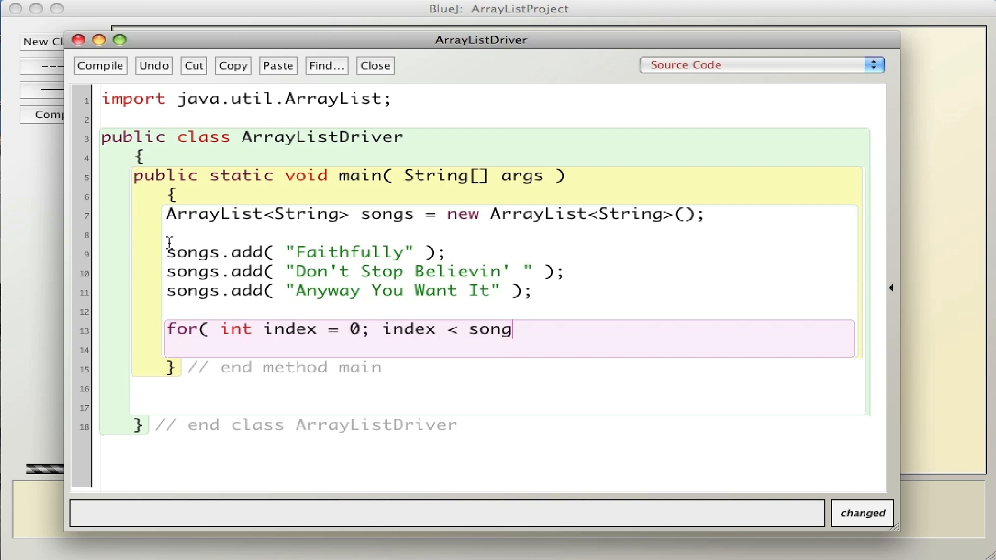
text(s.size)
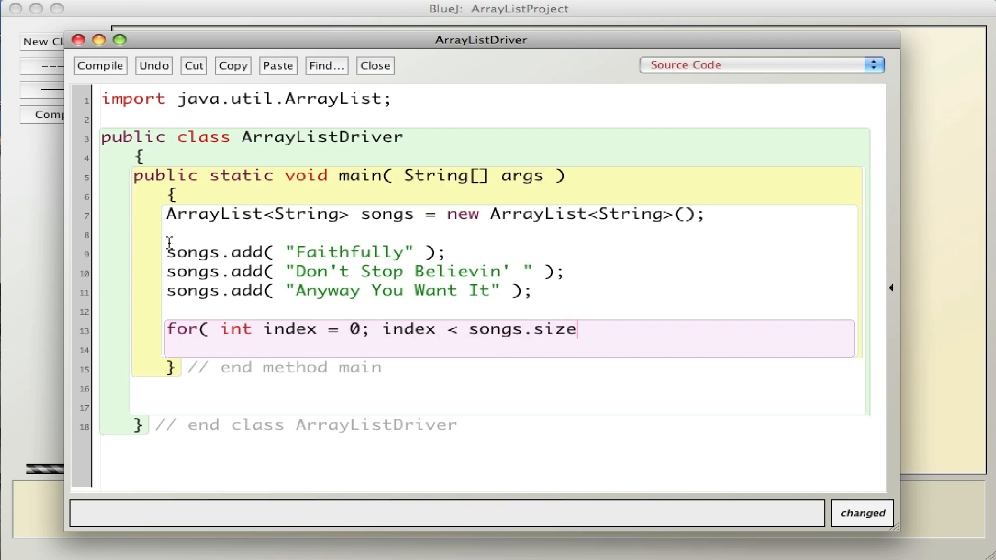
text((); ind)
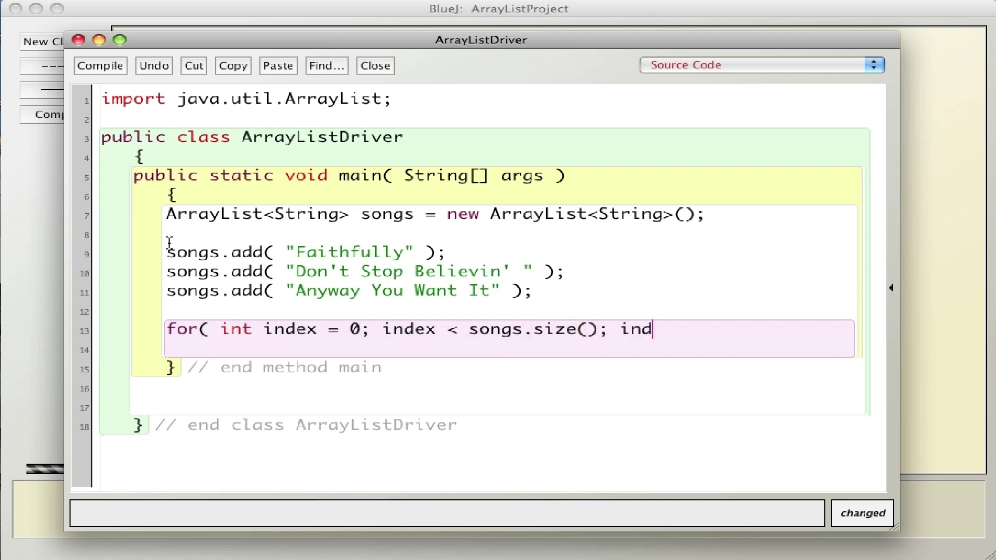
text(ex)
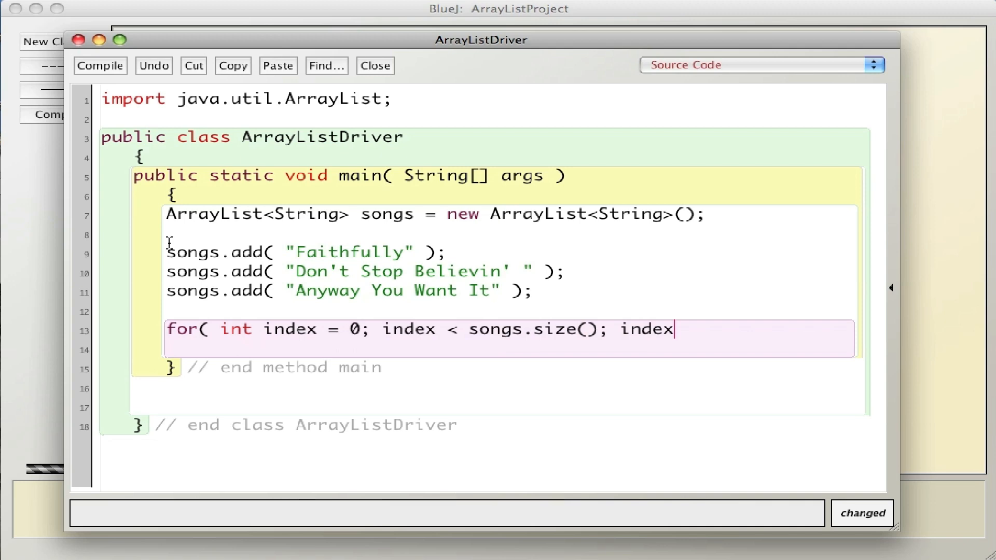
text(++ ))
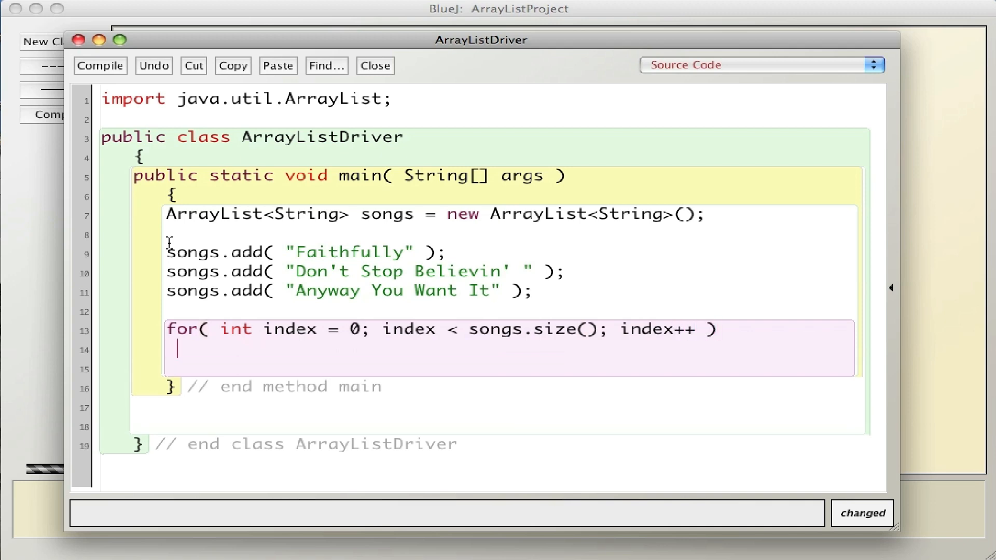
text({)
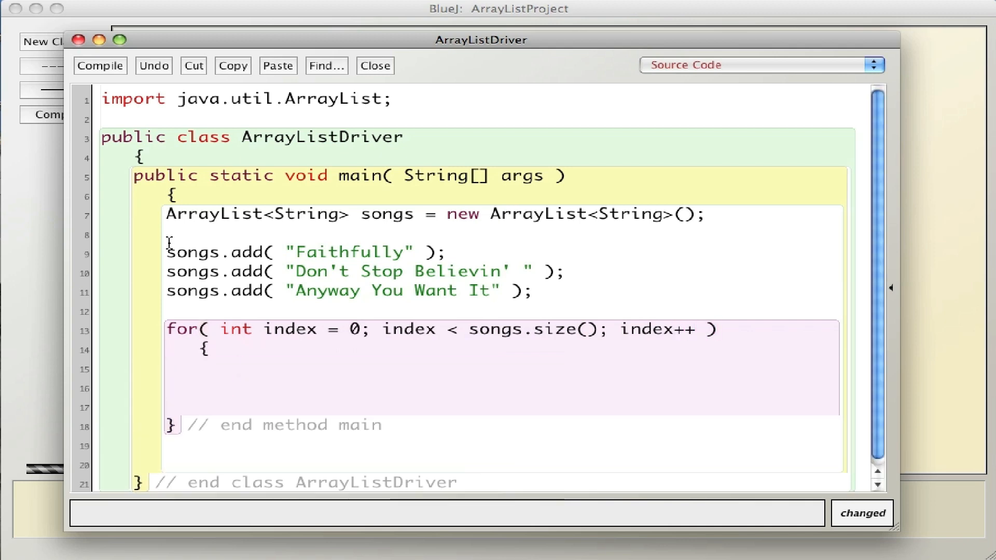
text(})
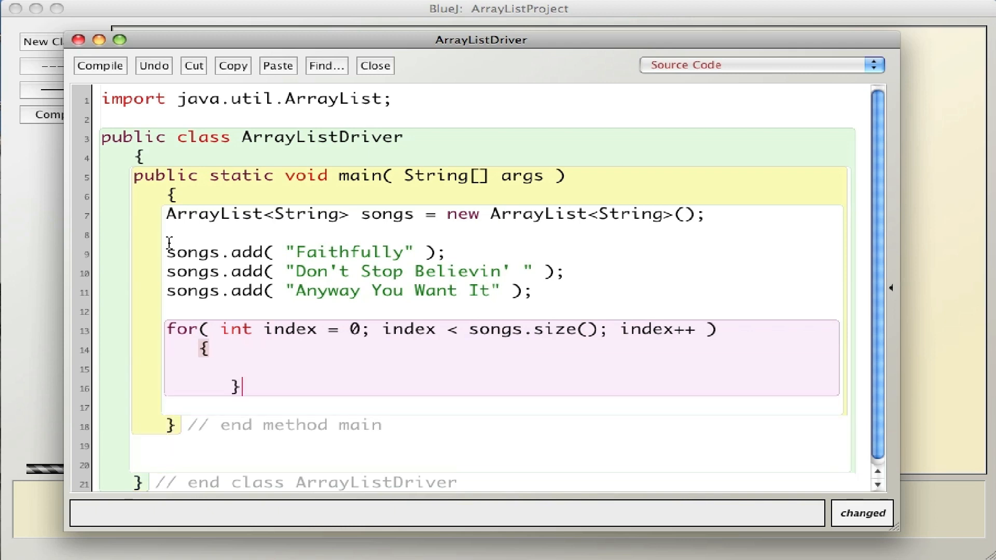
text(// en)
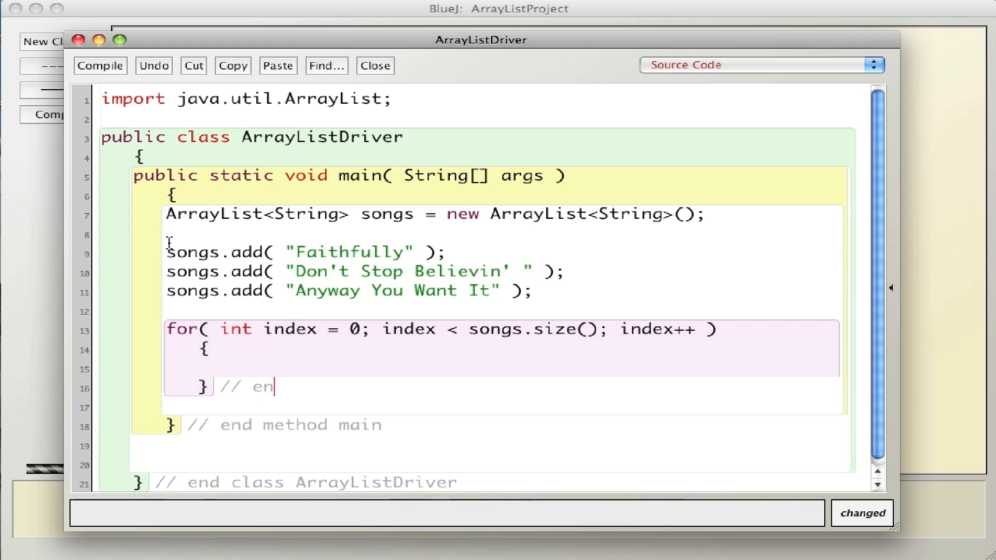
text(d for)
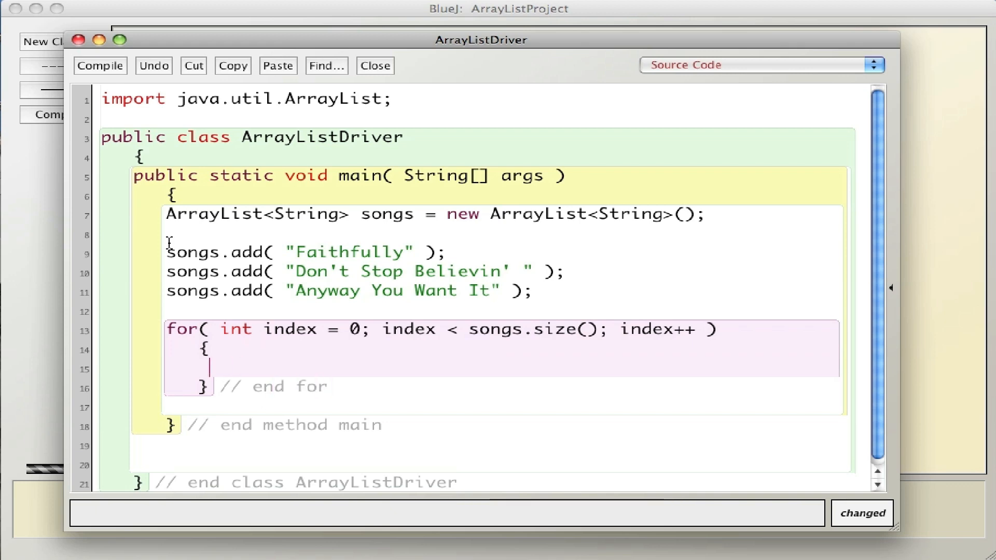
Inside the loop, print songs.get( index ) with System.out.println.
text(System.out.)
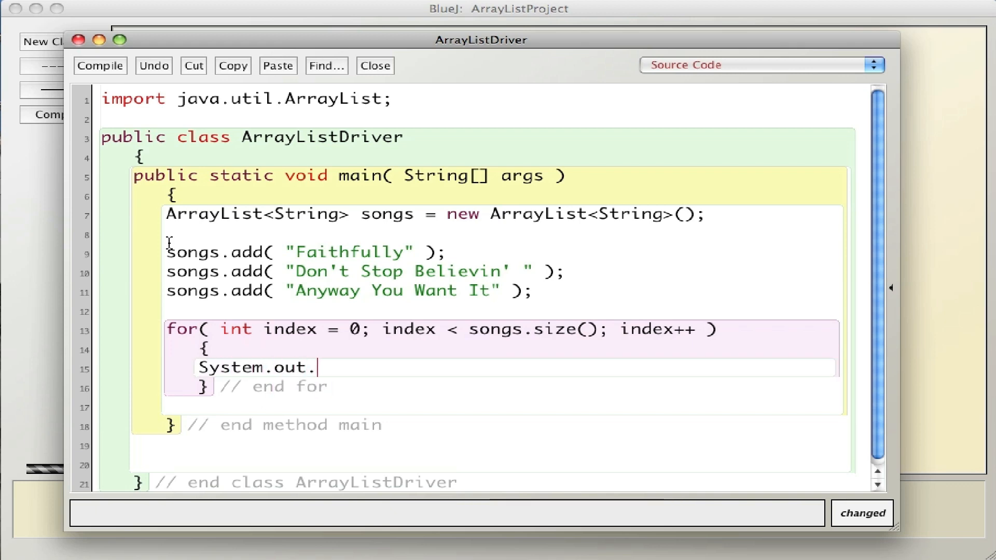
text(println()
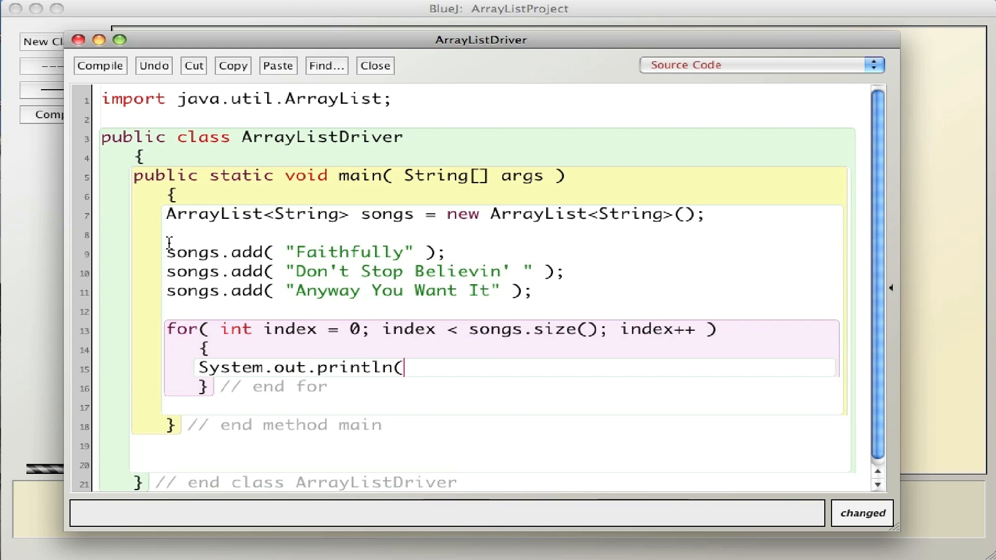
text(" ")
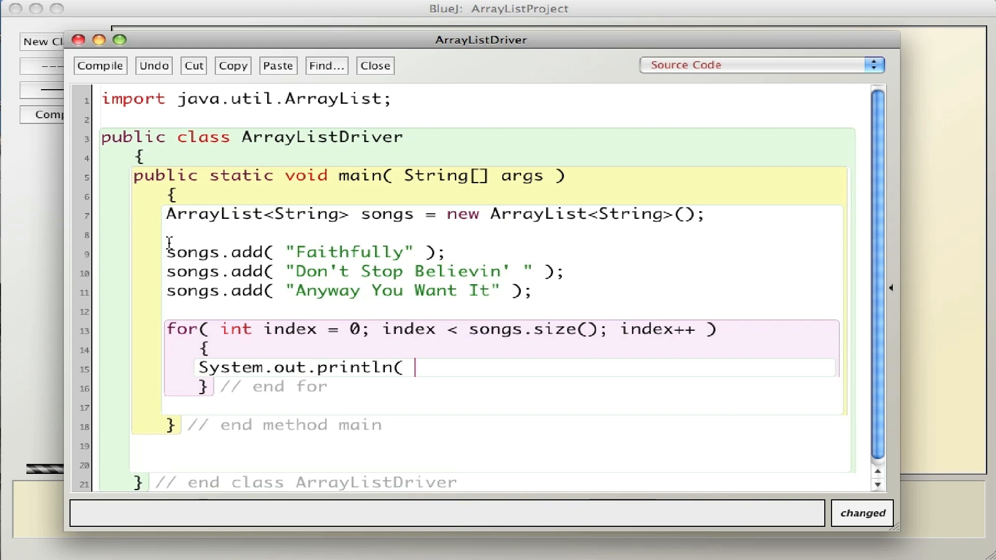
text(song)
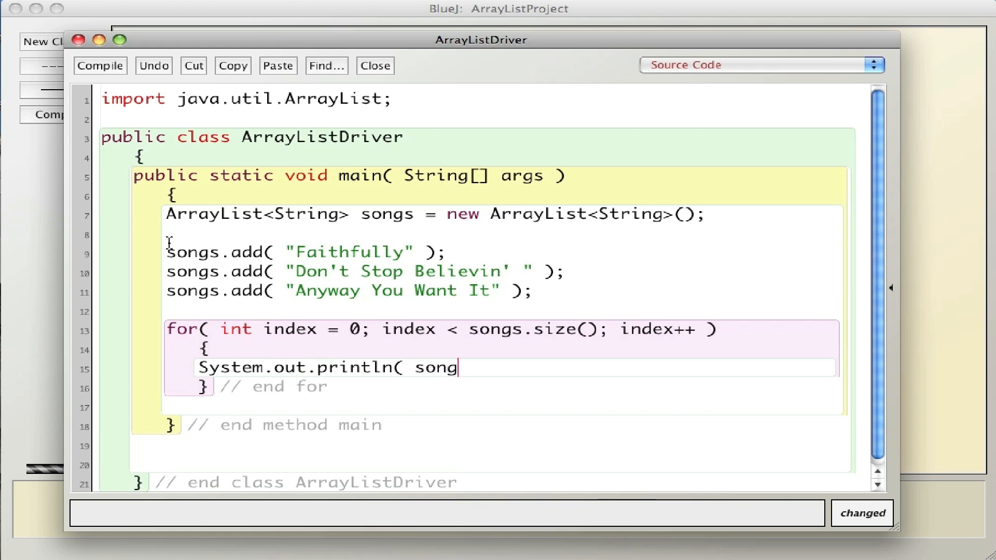
text(s/)
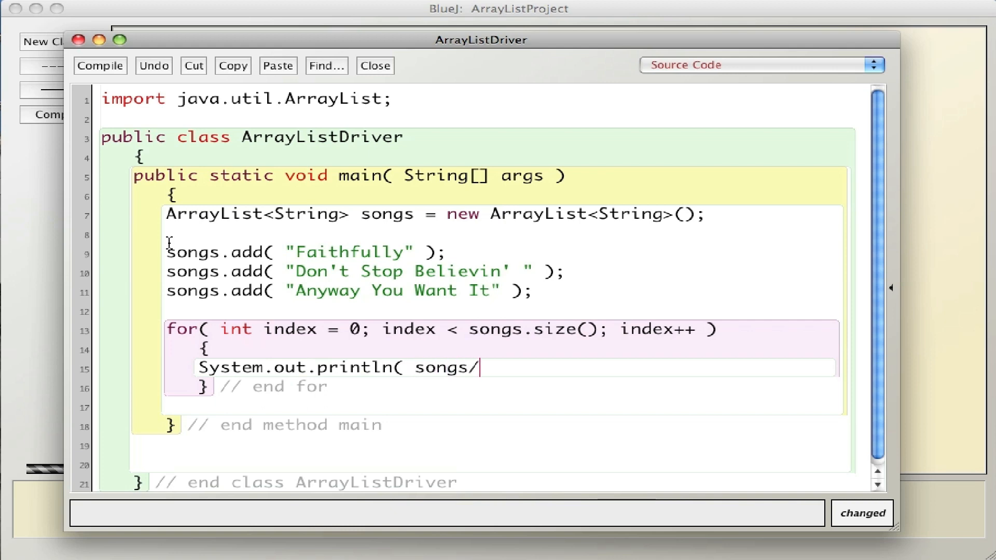
text(.get)
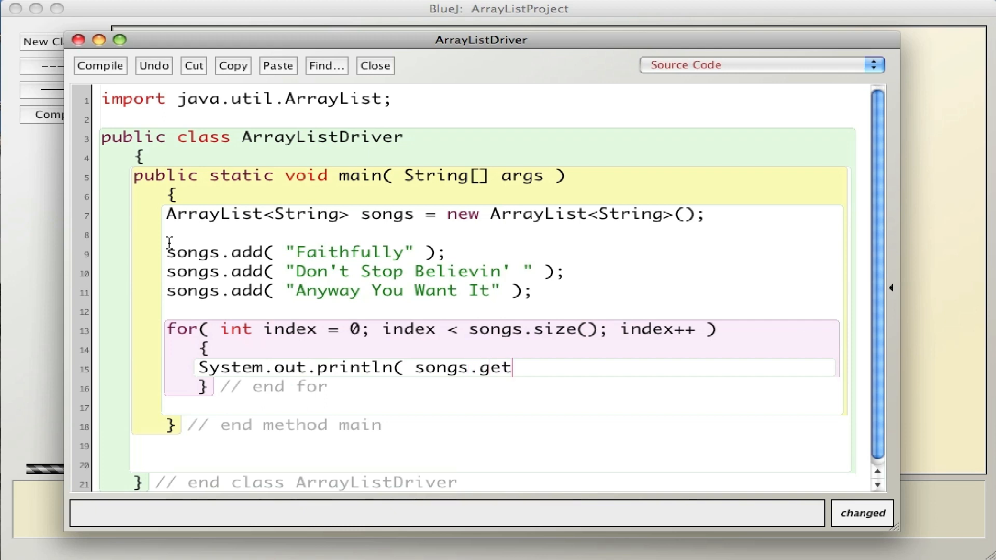
text(( index ) );)
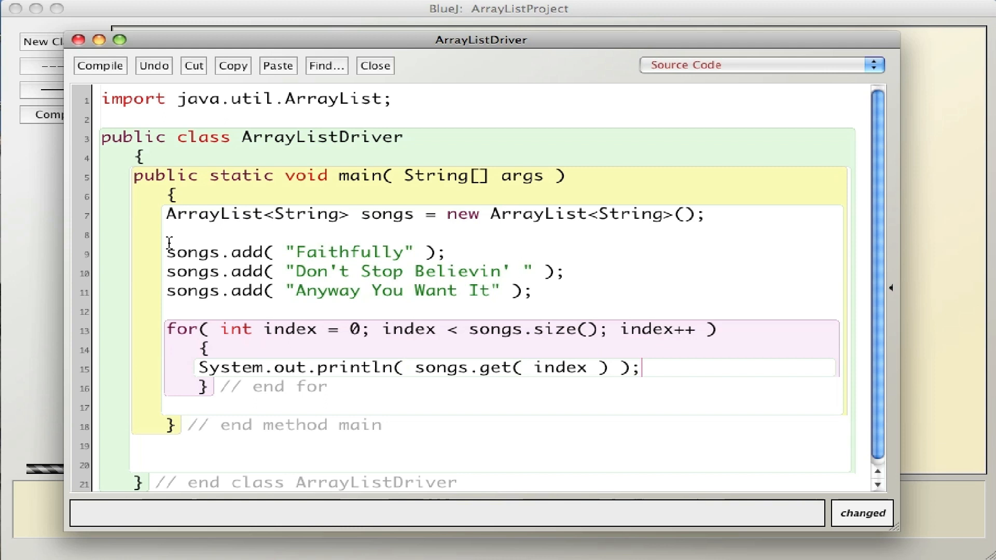
mouse_move(349, 331)
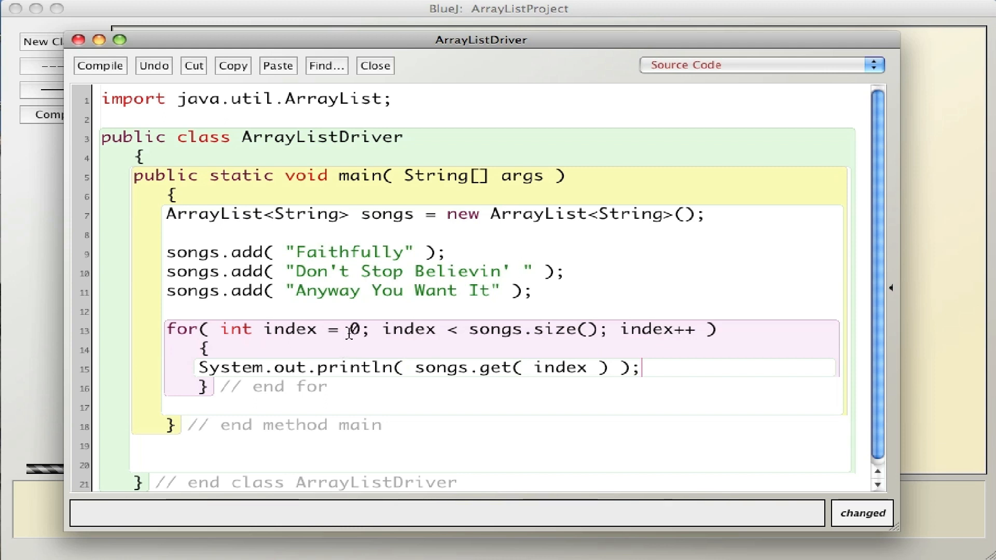
mouse_move(551, 378)
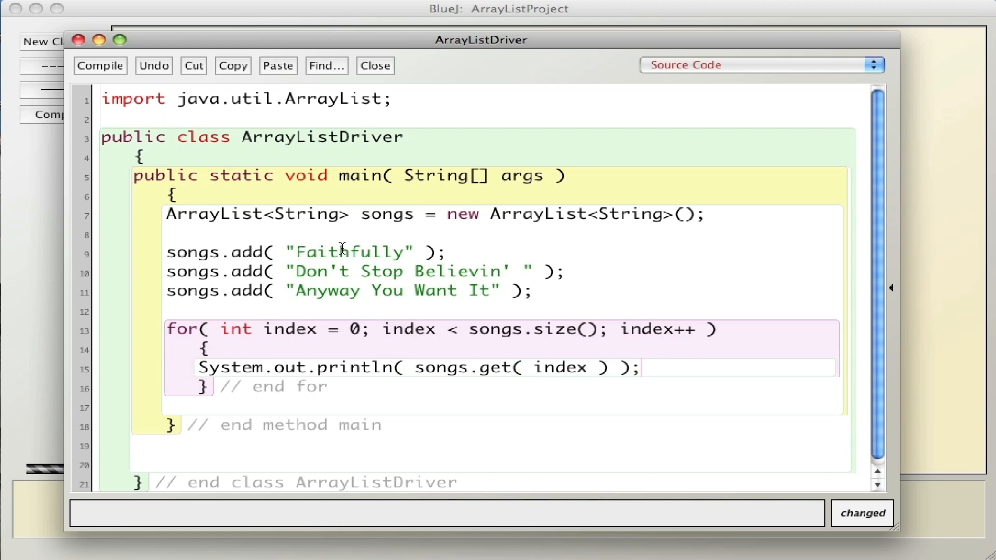
mouse_move(459, 385)
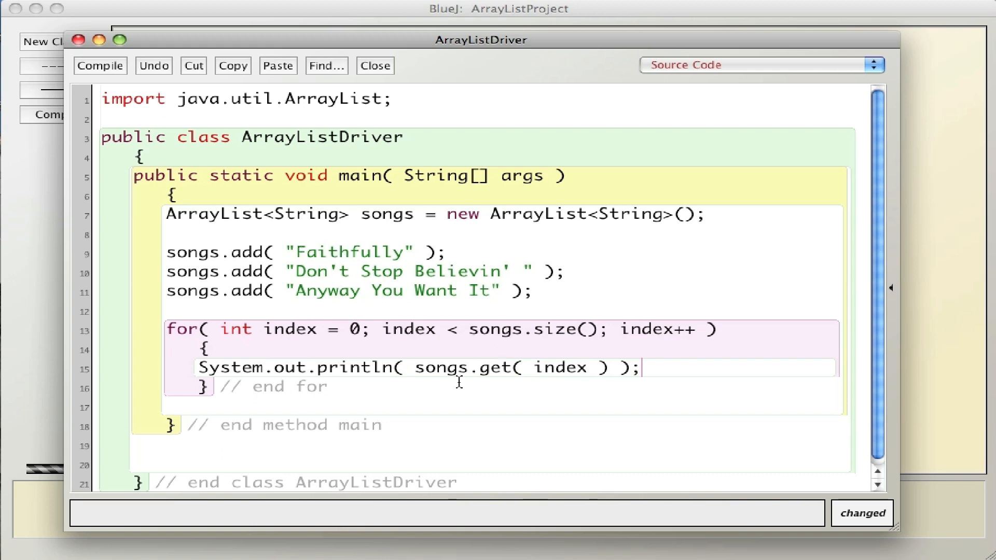
mouse_move(607, 329)
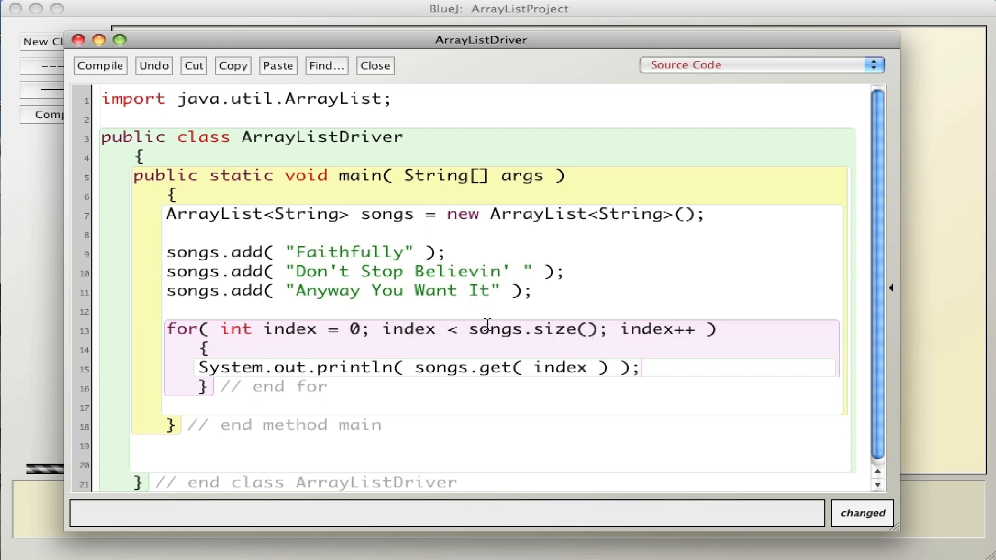
mouse_move(562, 395)
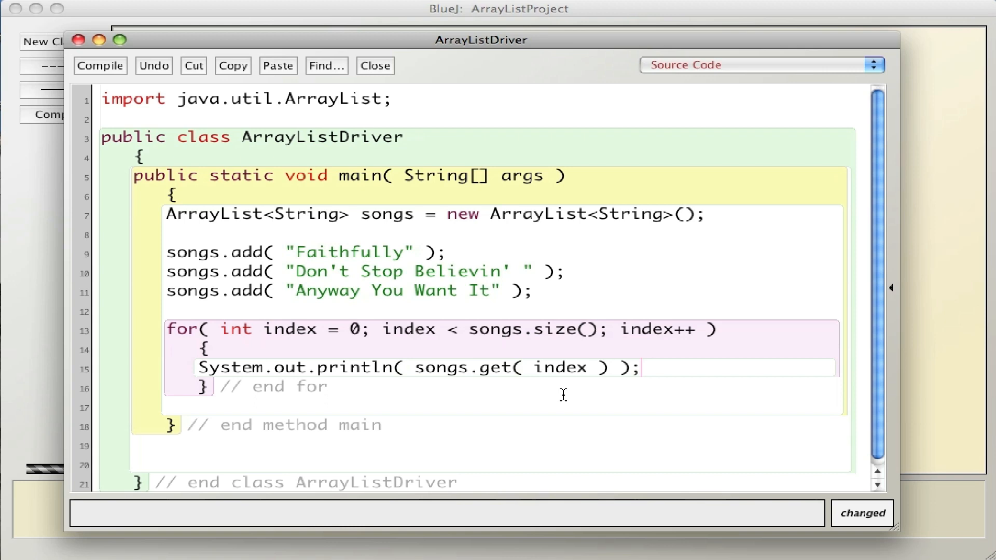
click(100, 66)
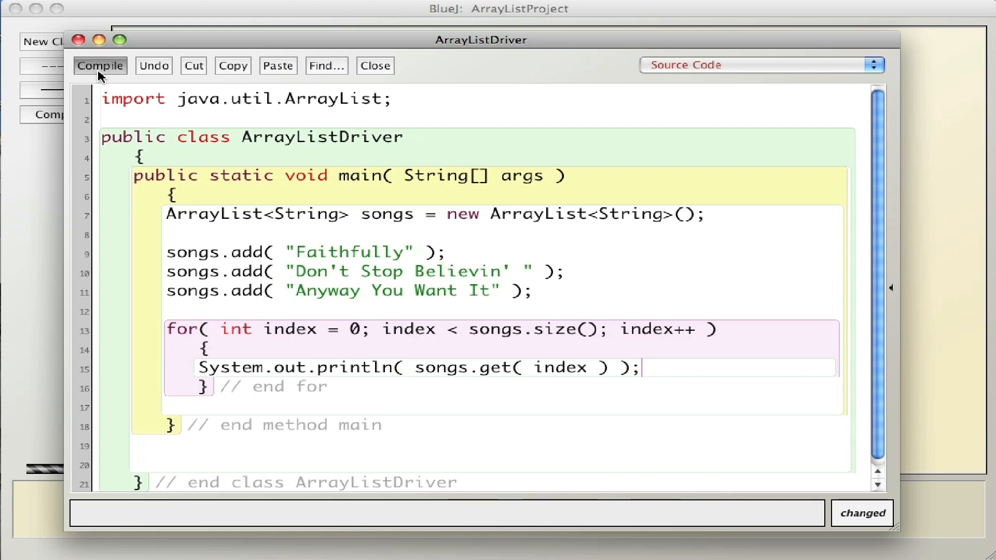
Add a fourth songs.add call with "Wheel in the Sky" after "Anyway You Want It".
click(100, 65)
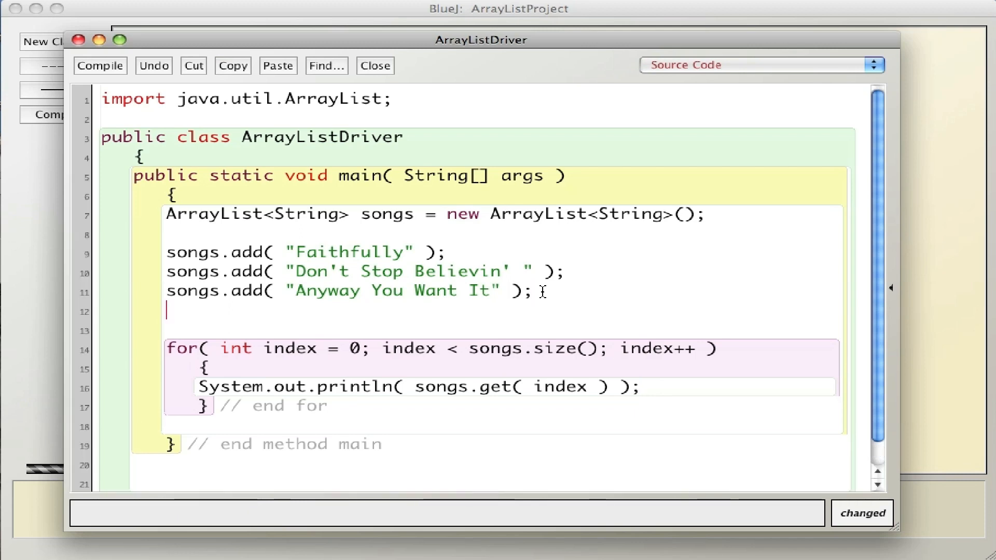
text(songs.add)
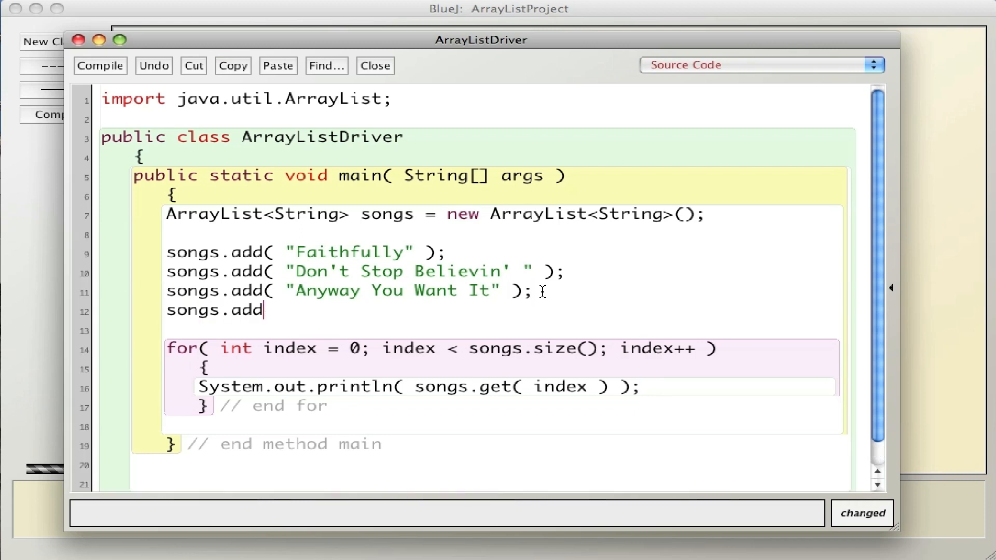
text(( ")
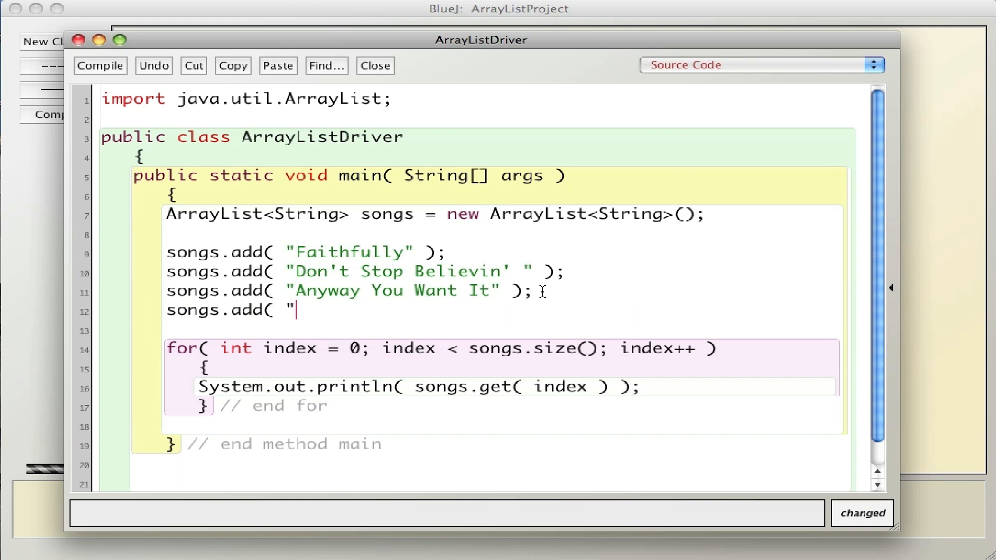
text(Wheel)
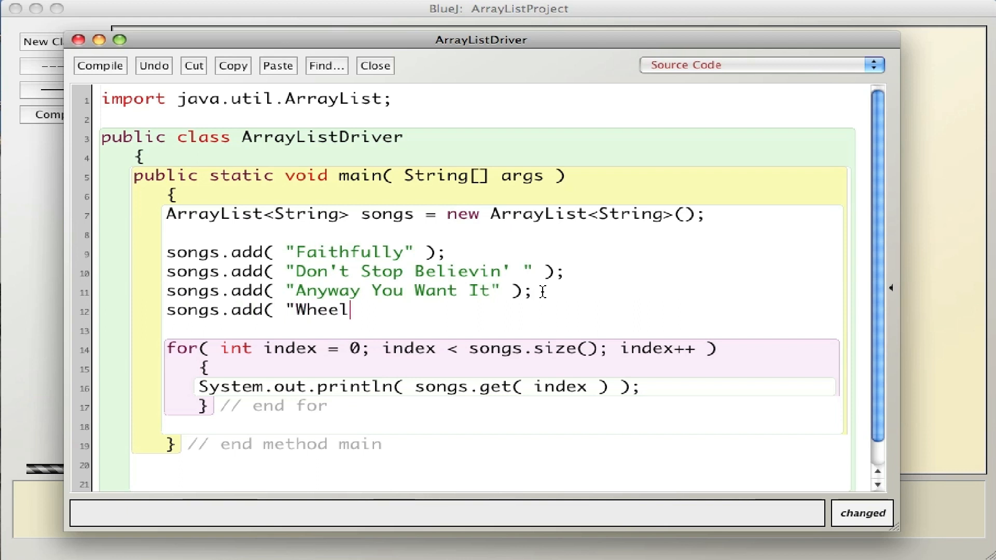
text(in the Sky" );)
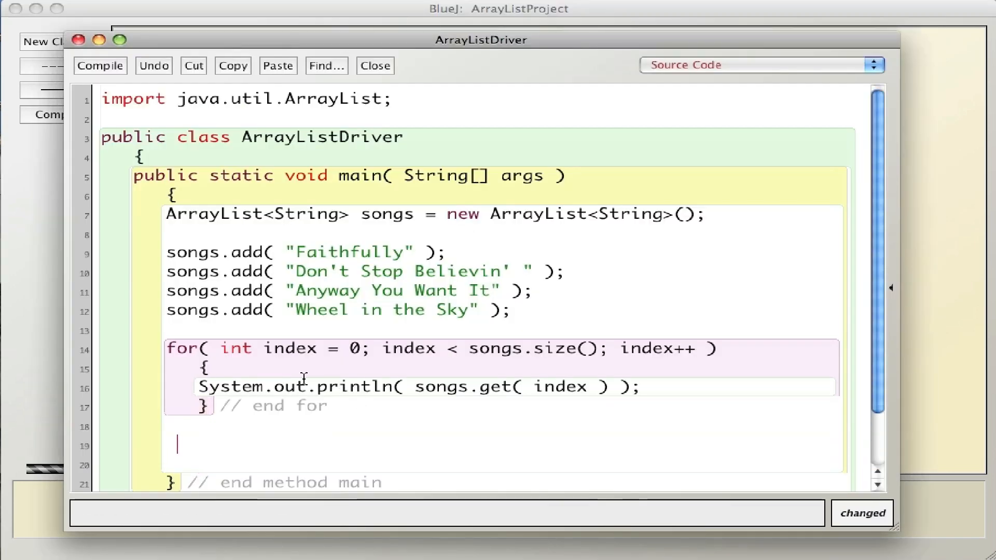
Print "Now using a for-each loop..." below the index loop.
scroll(down, 3)
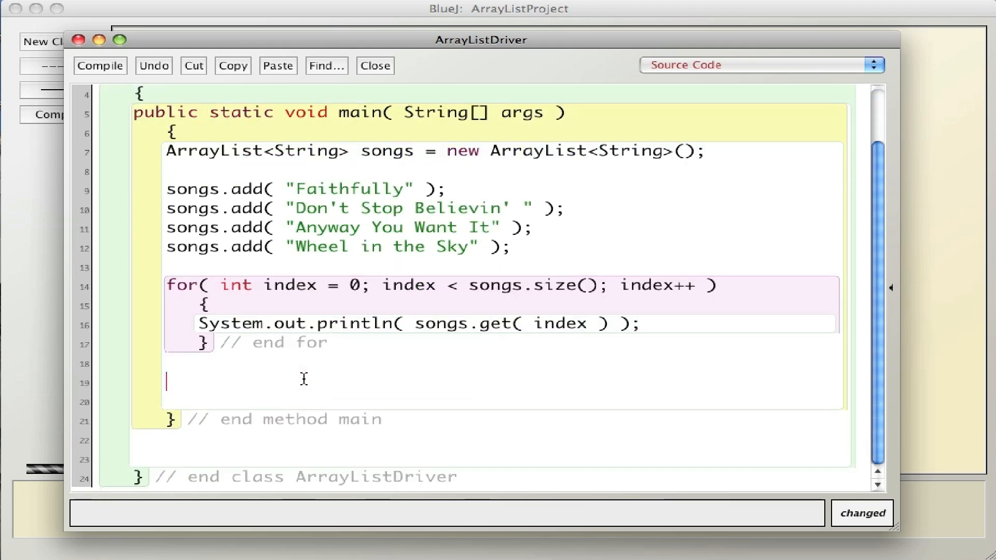
text(S)
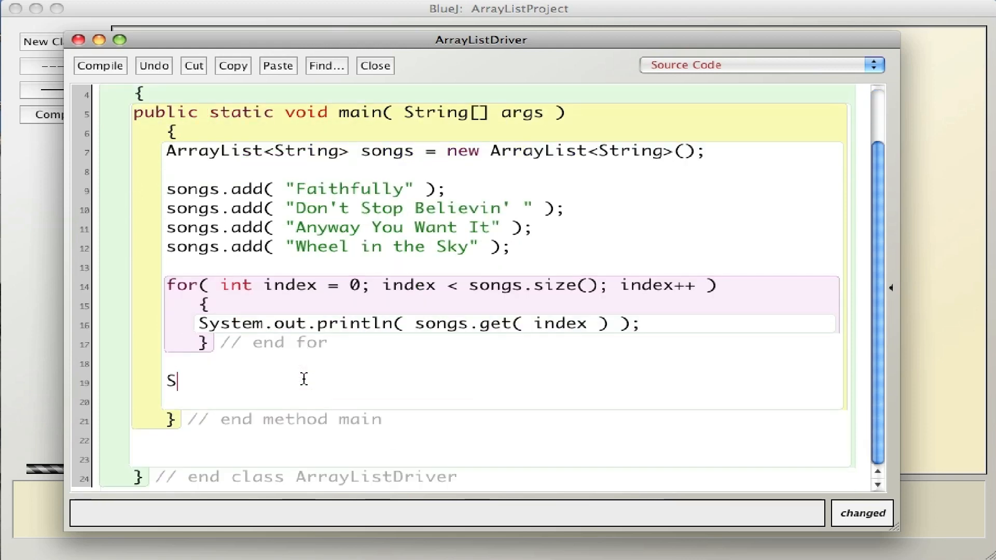
text(ystem.)
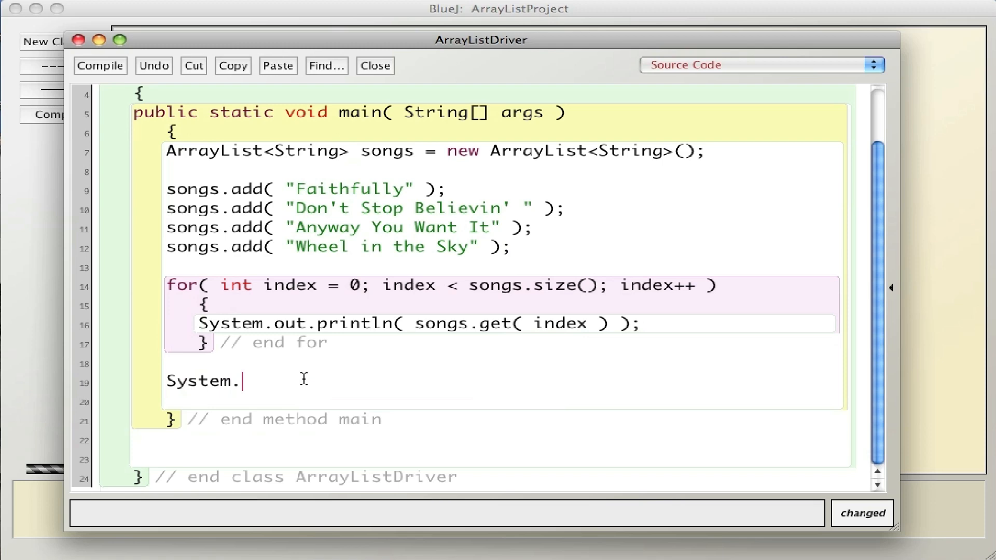
text(out.pri)
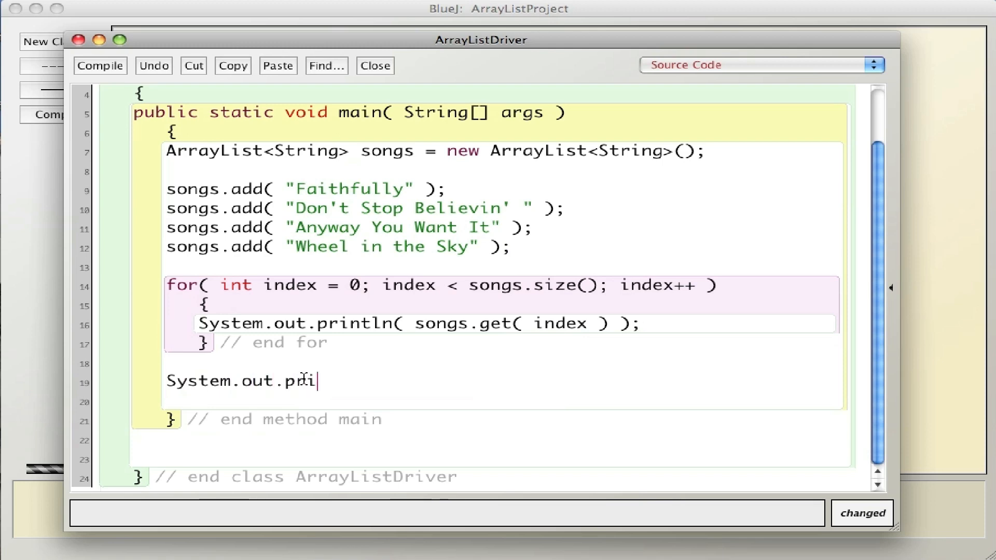
text(ntln(")
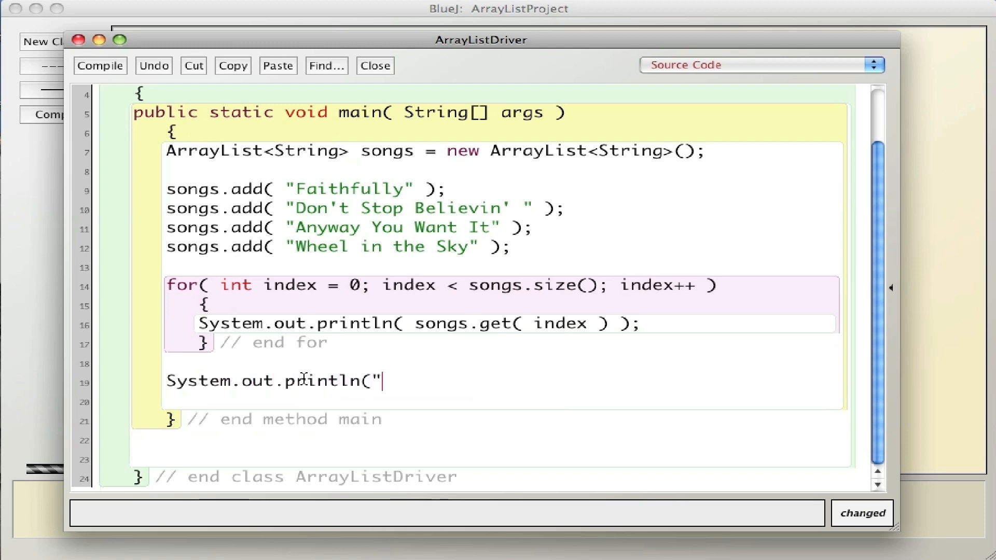
text("H)
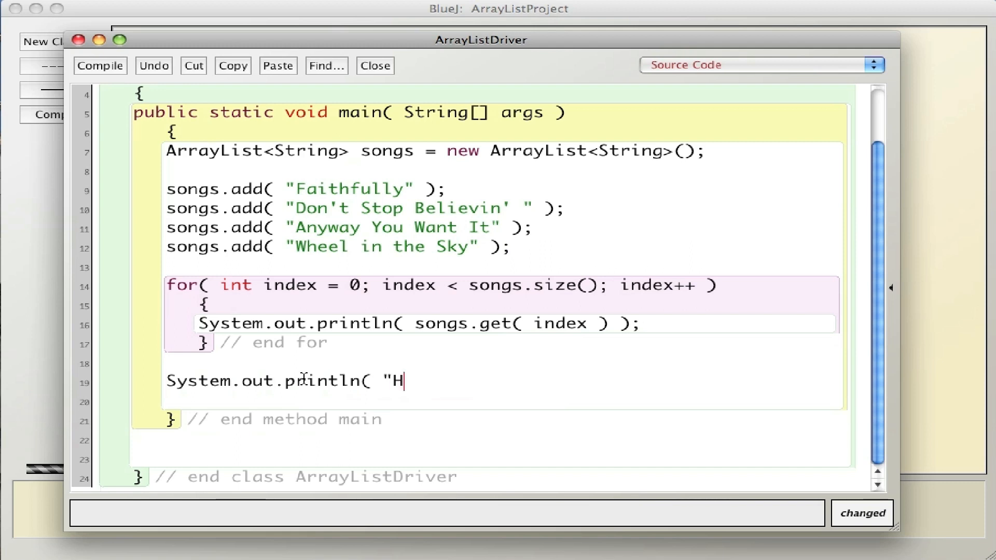
text(Now using a for-ea)
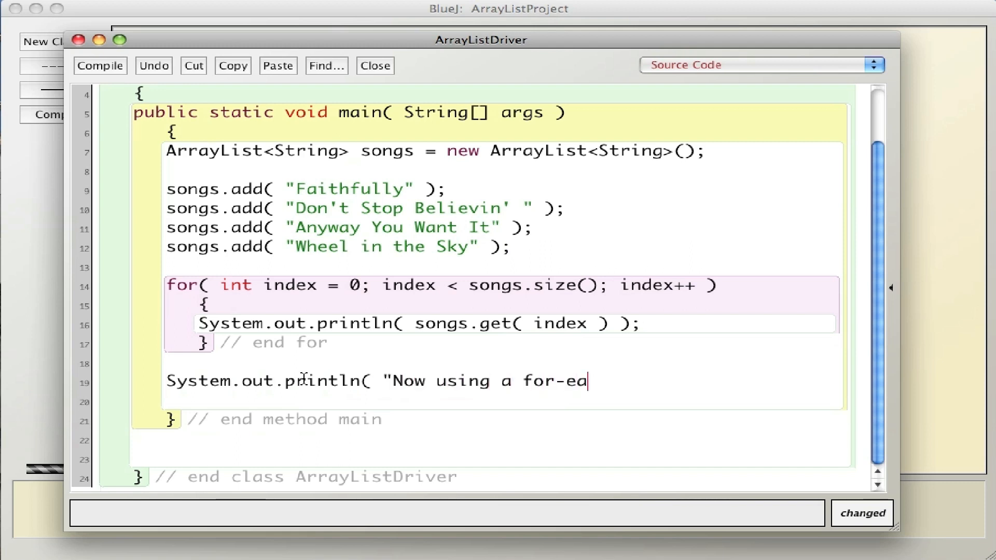
text(ch loo)
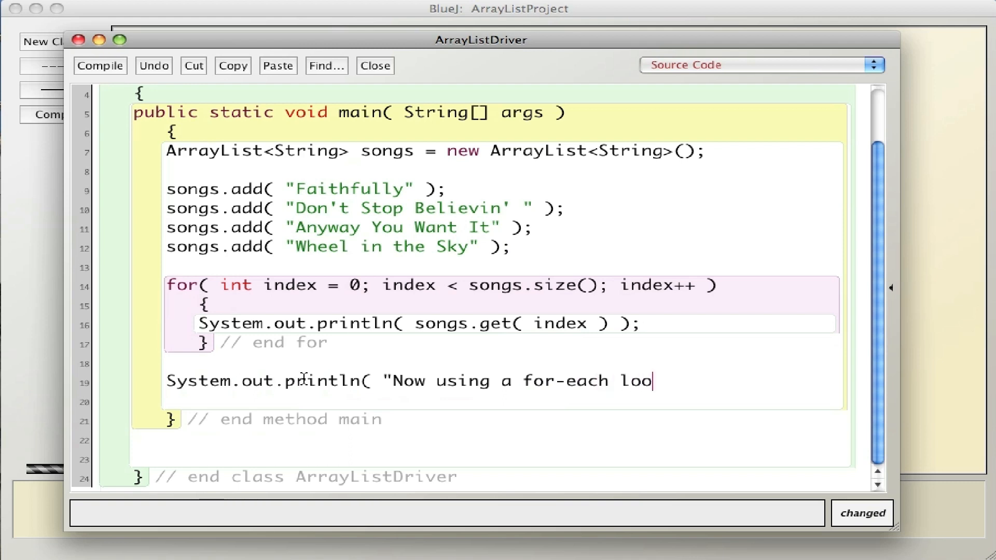
text(p..")
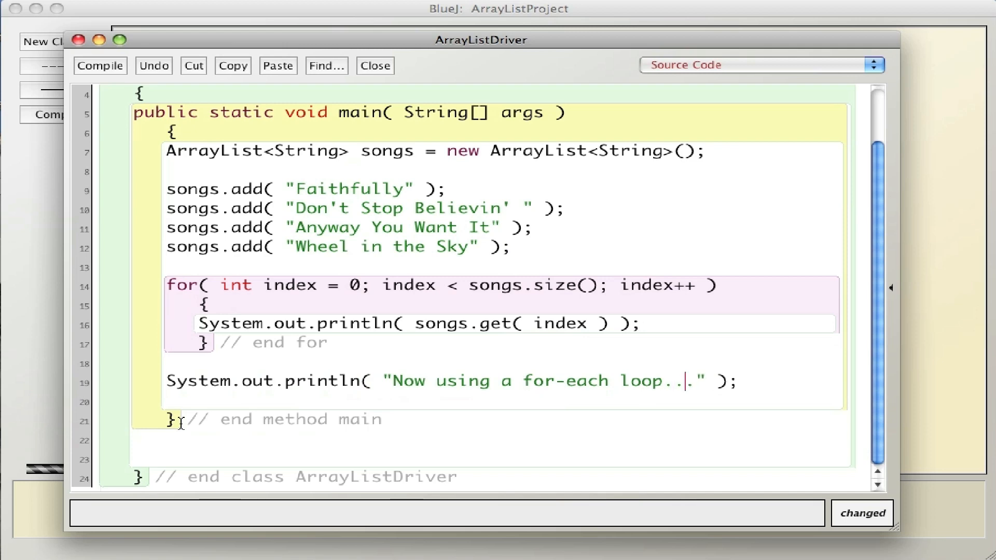
text(for)
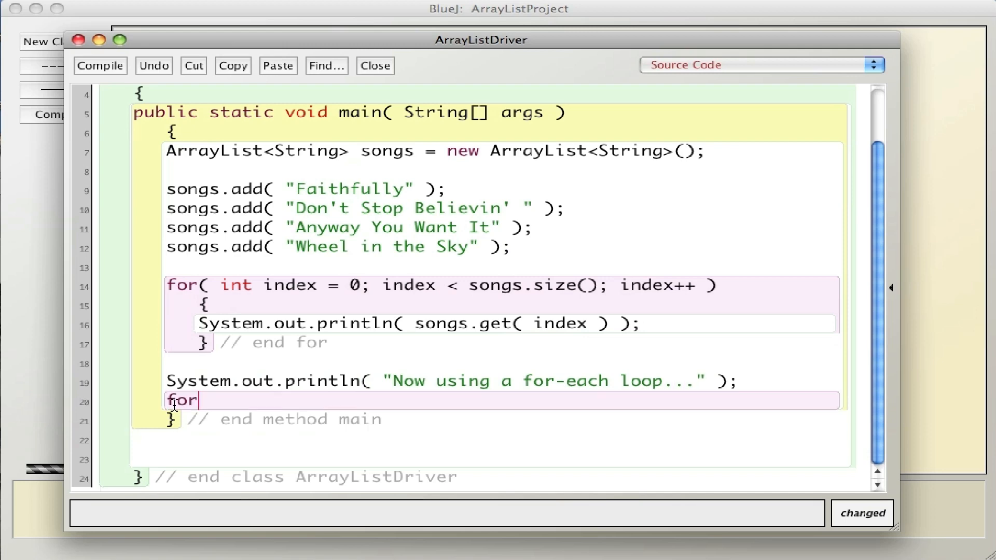
Write for( String s : songs ) with an '// end for each' comment, printing s inside.
text(( String s :)
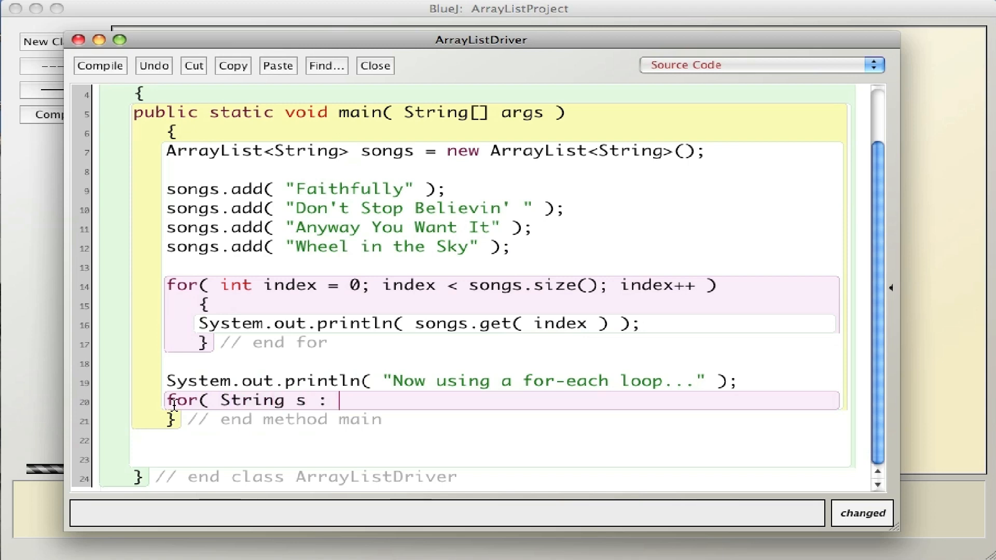
text(songs)
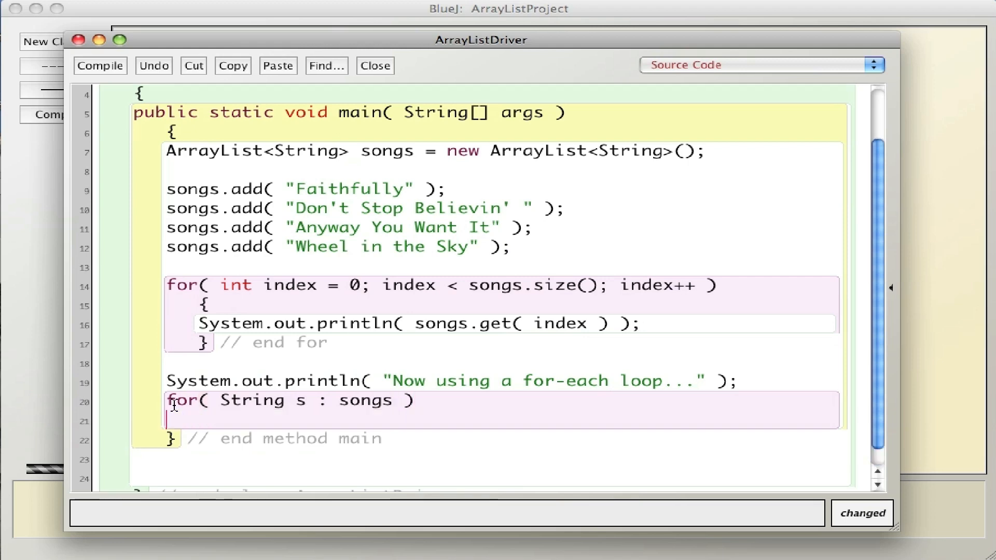
text({)
text(} //)
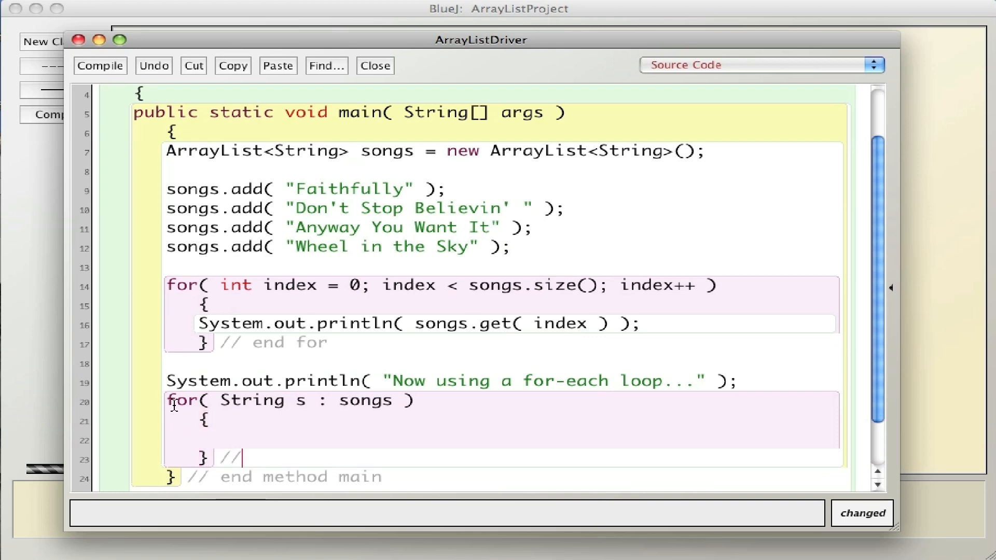
text(end for each)
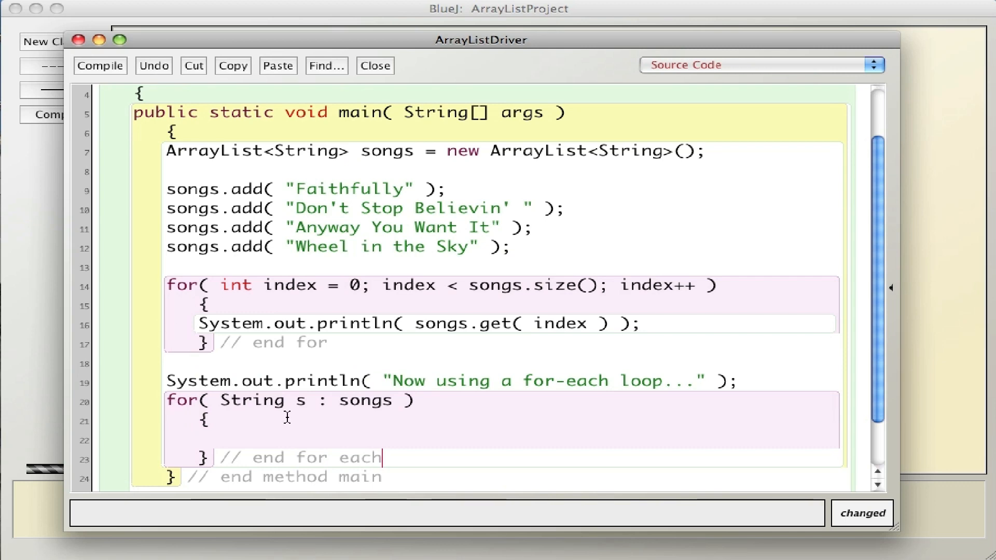
mouse_move(343, 400)
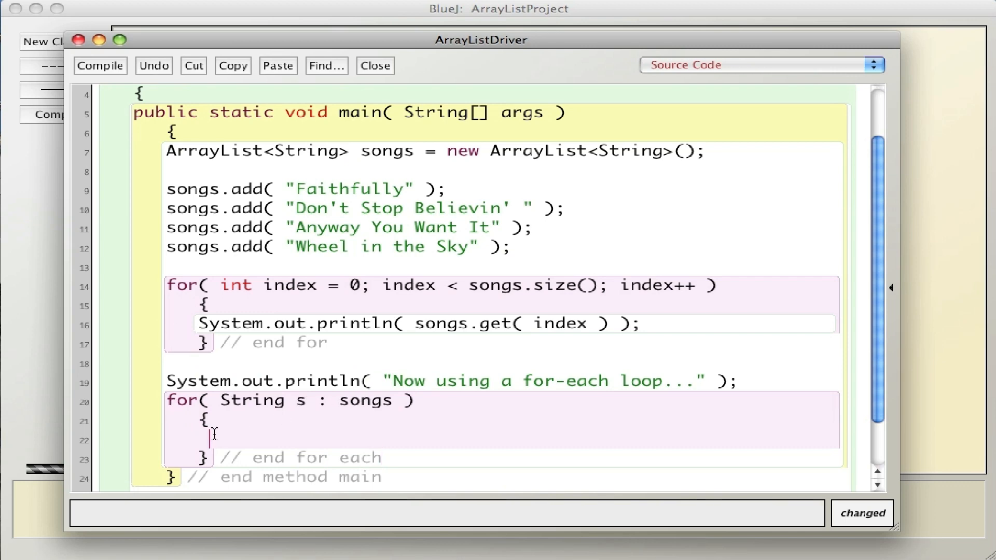
text(System.ou)
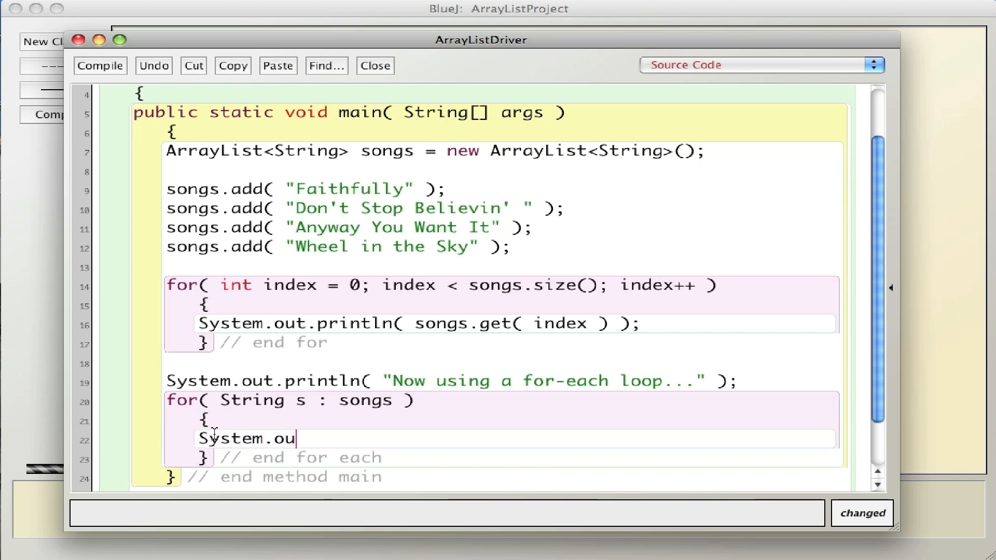
text(t.println)
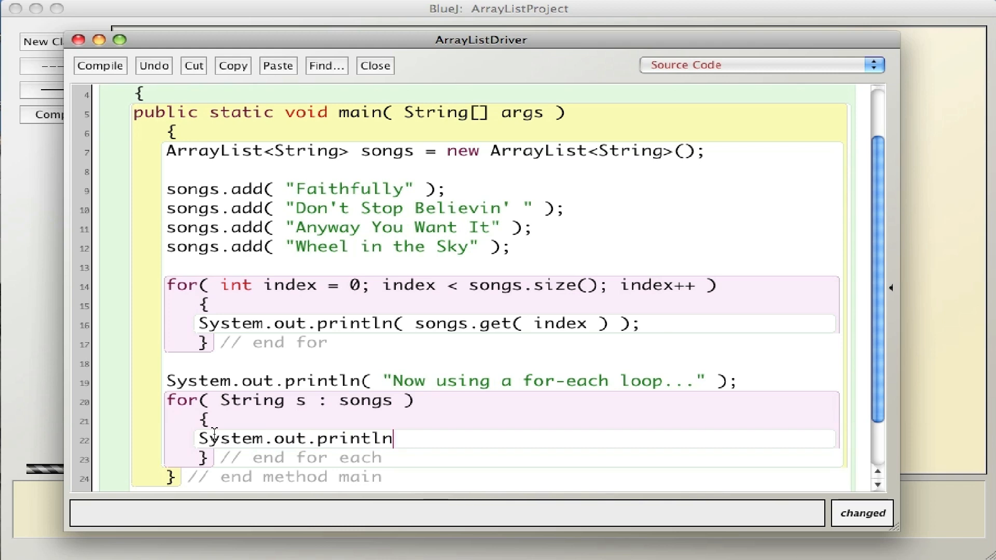
text(()
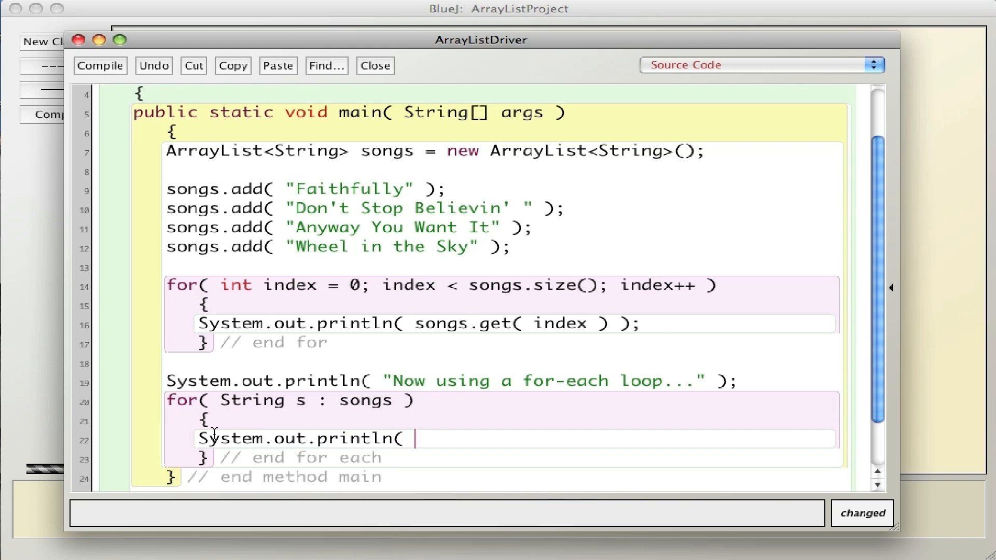
mouse_move(299, 400)
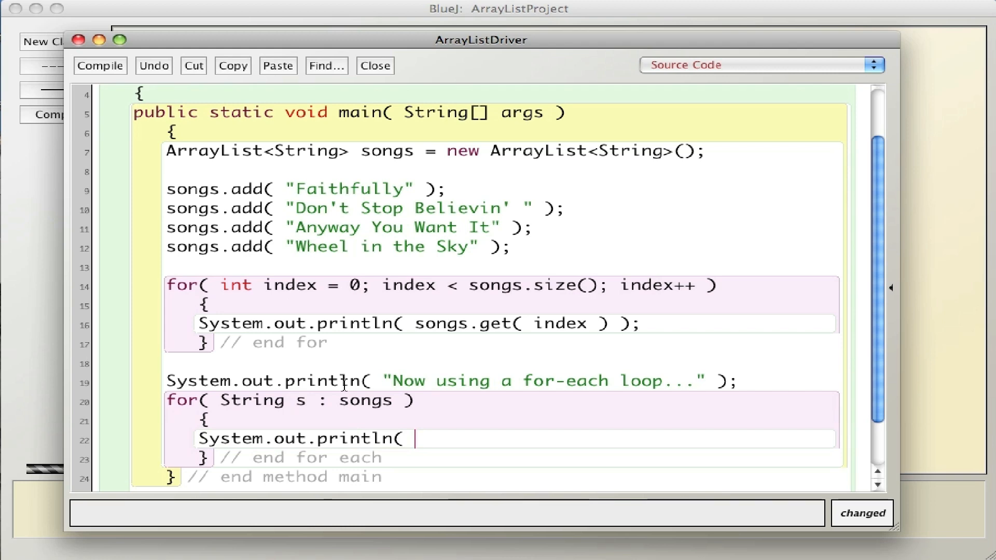
mouse_move(487, 449)
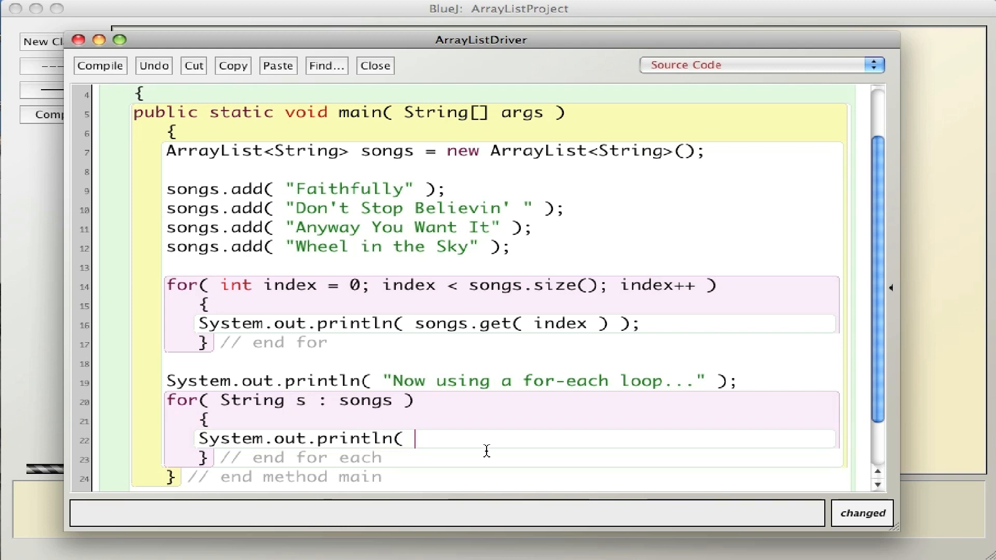
text(s );)
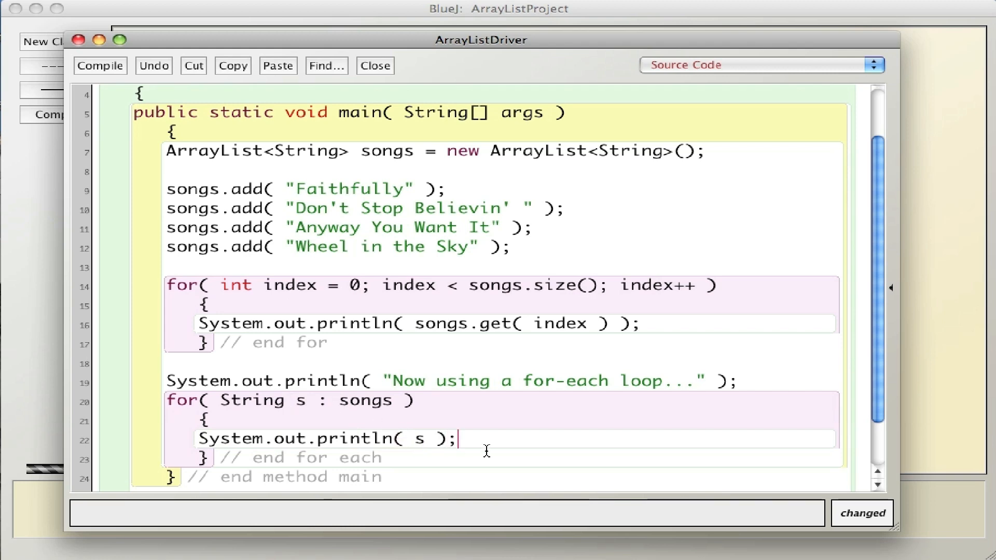
mouse_move(302, 404)
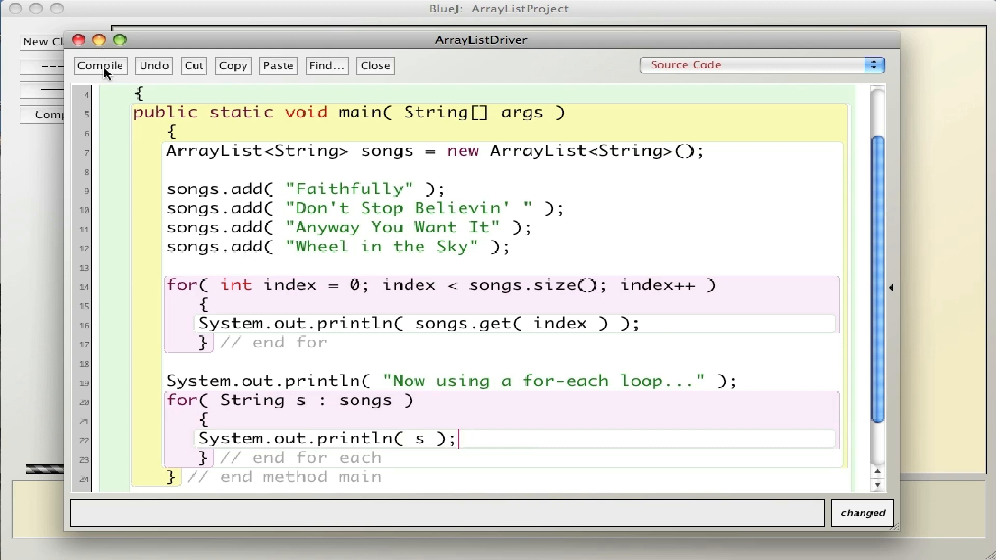
Compile and run ArrayListDriver, then bring the project window to the front.
click(100, 66)
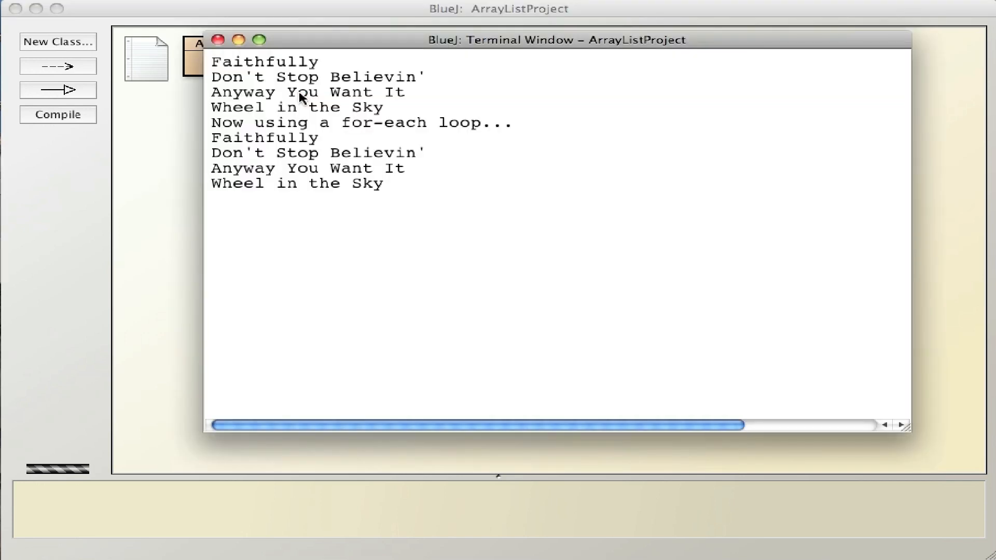
mouse_move(197, 29)
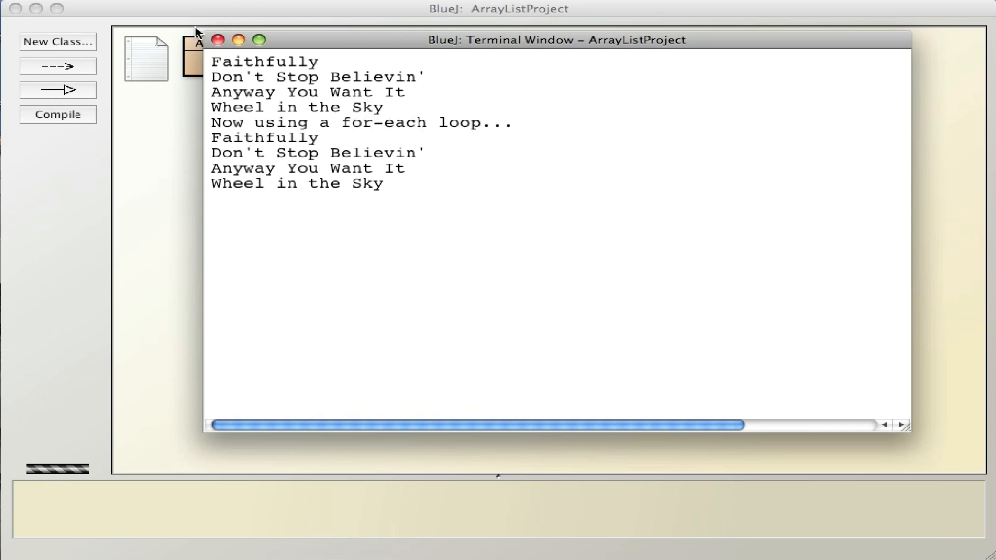
click(216, 40)
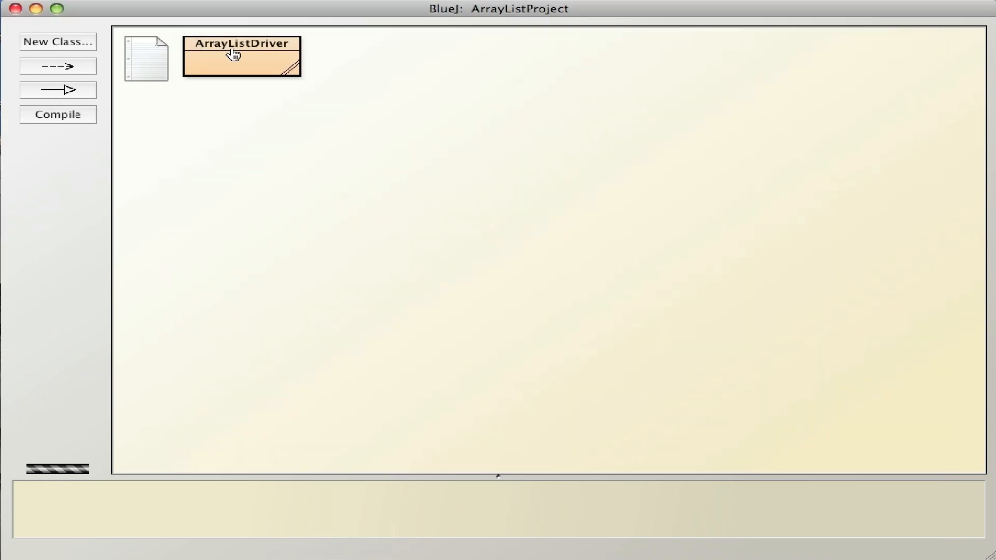
Reopen the ArrayListDriver source editor from its class box.
double_click(233, 55)
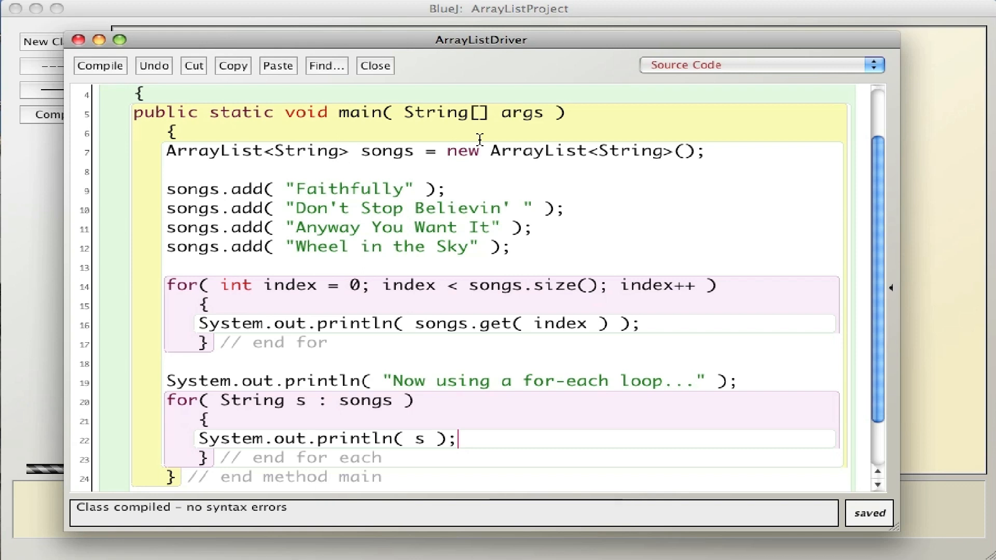
mouse_move(227, 181)
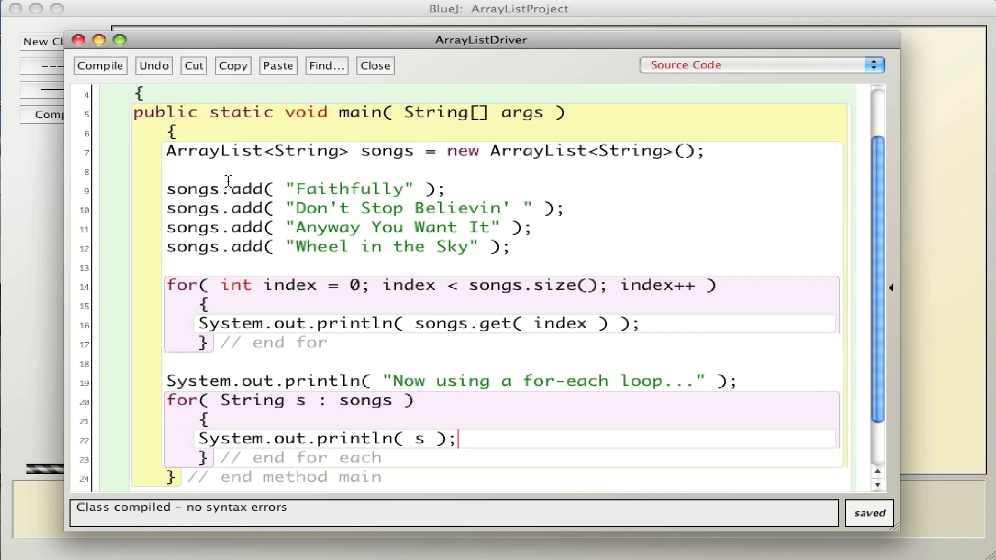
mouse_move(253, 251)
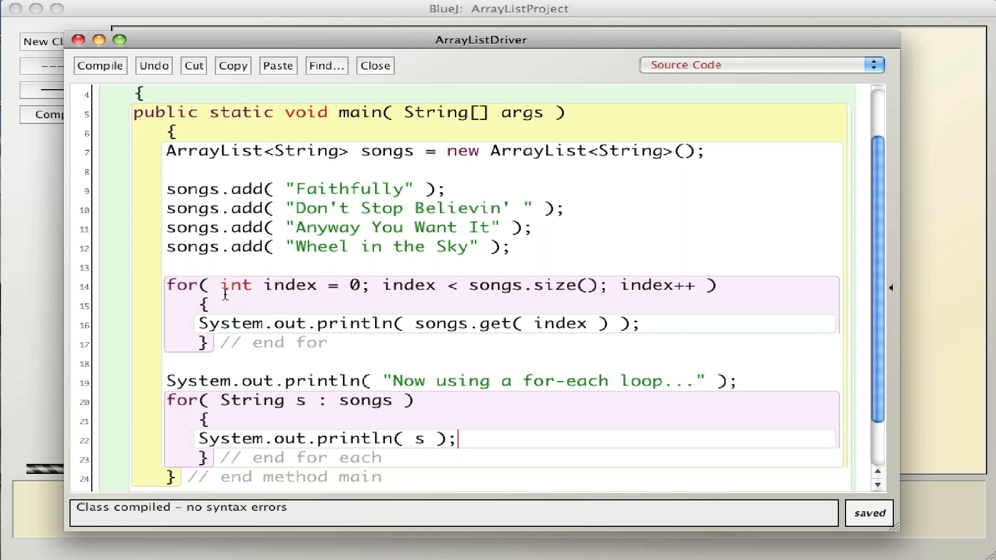
mouse_move(183, 311)
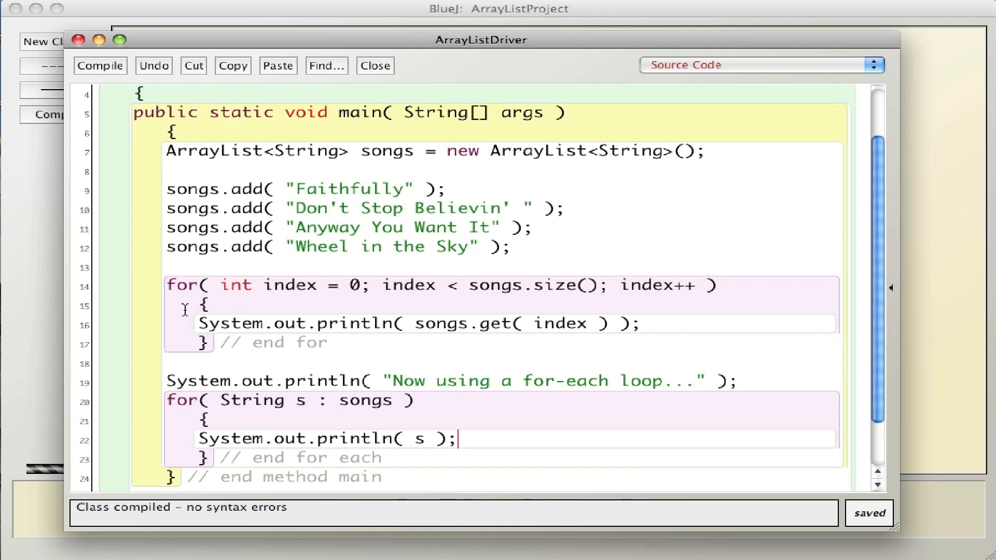